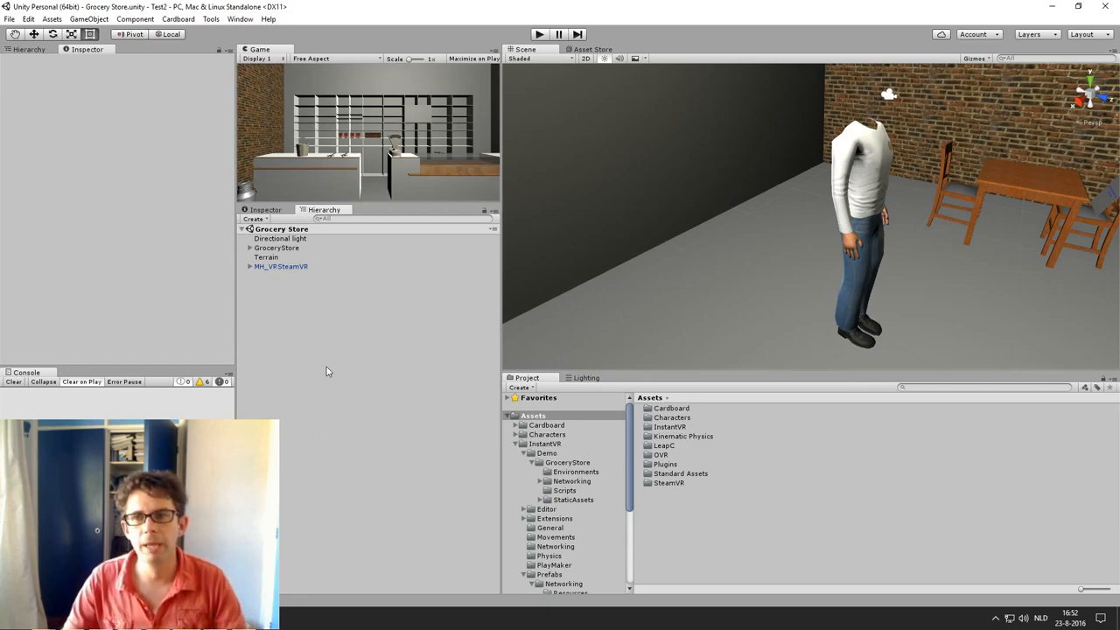
mouse_move(301, 574)
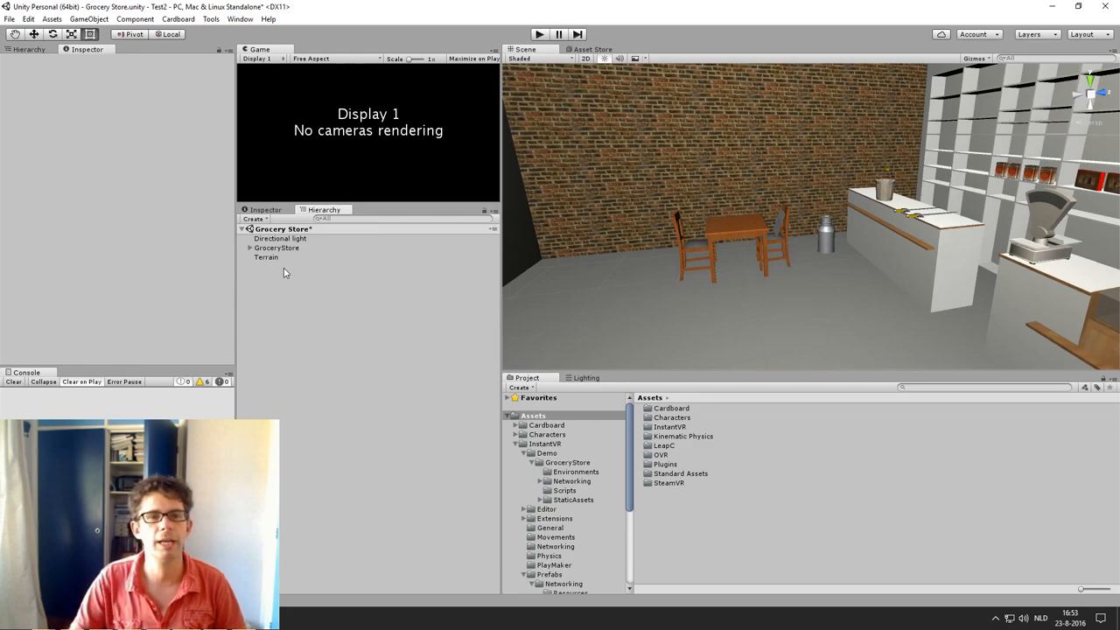
mouse_move(291, 301)
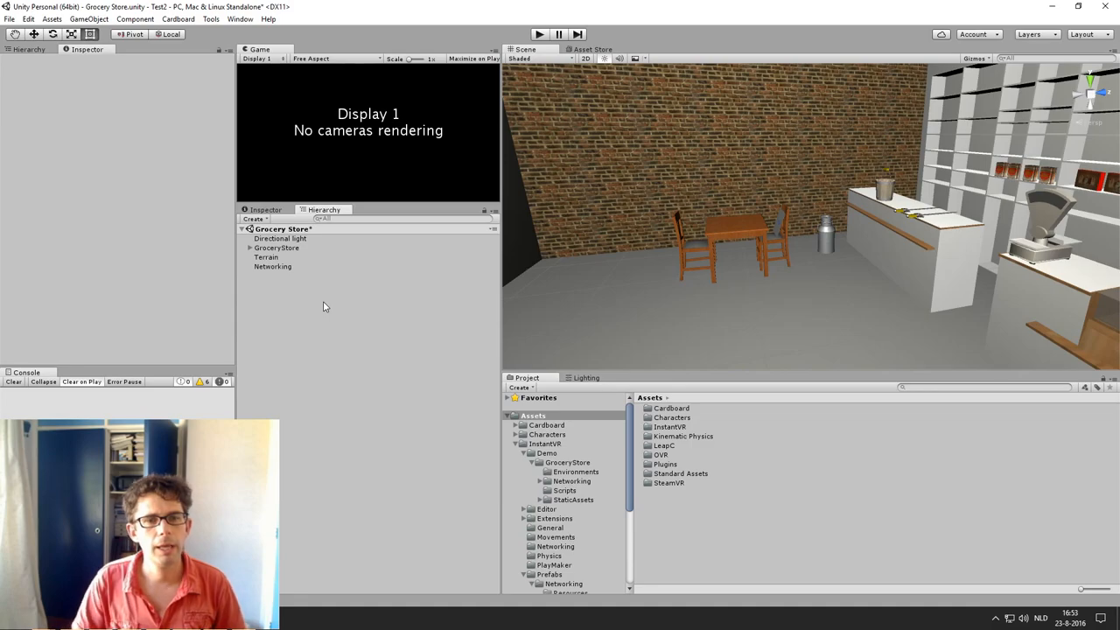
Select the Networking object and browse to InstantVR > Demo > GroceryStore > Networking with its starter scripts
click(273, 266)
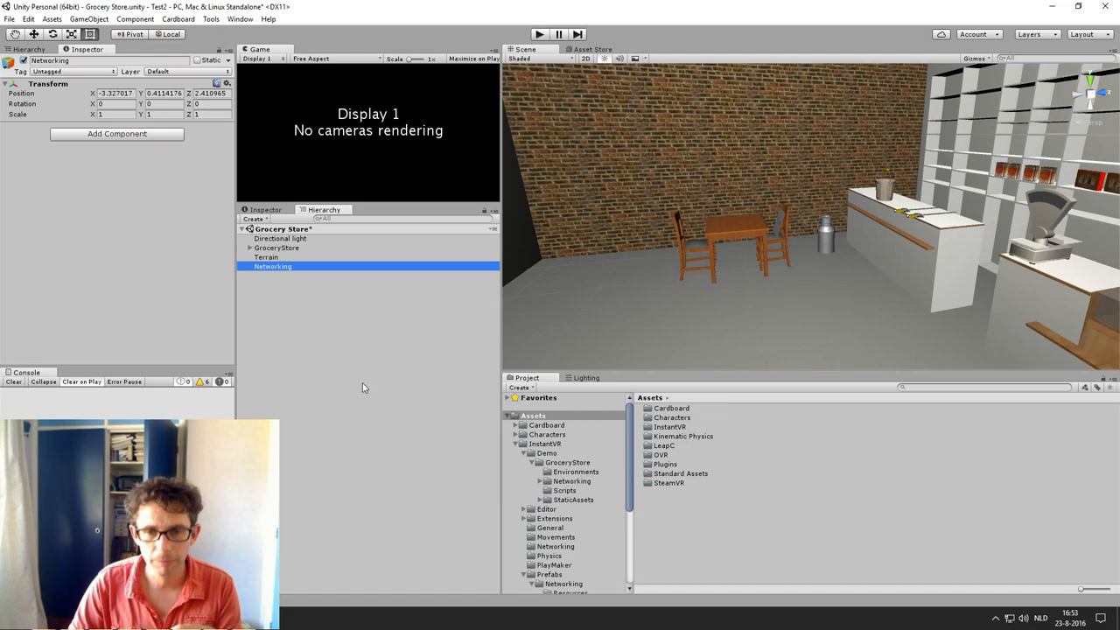
click(546, 445)
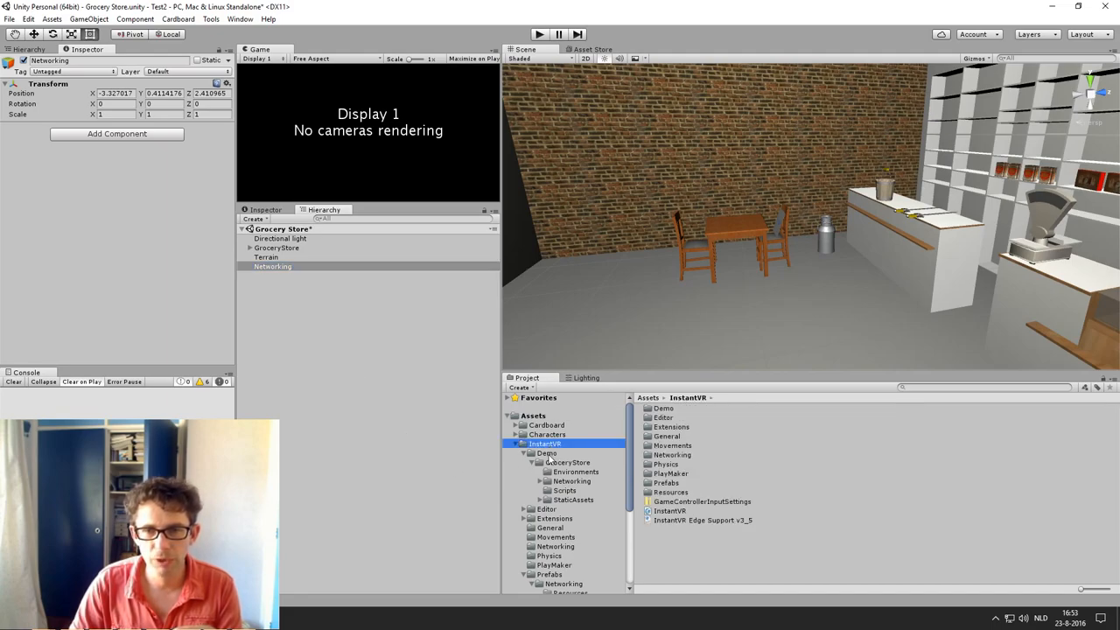
click(569, 462)
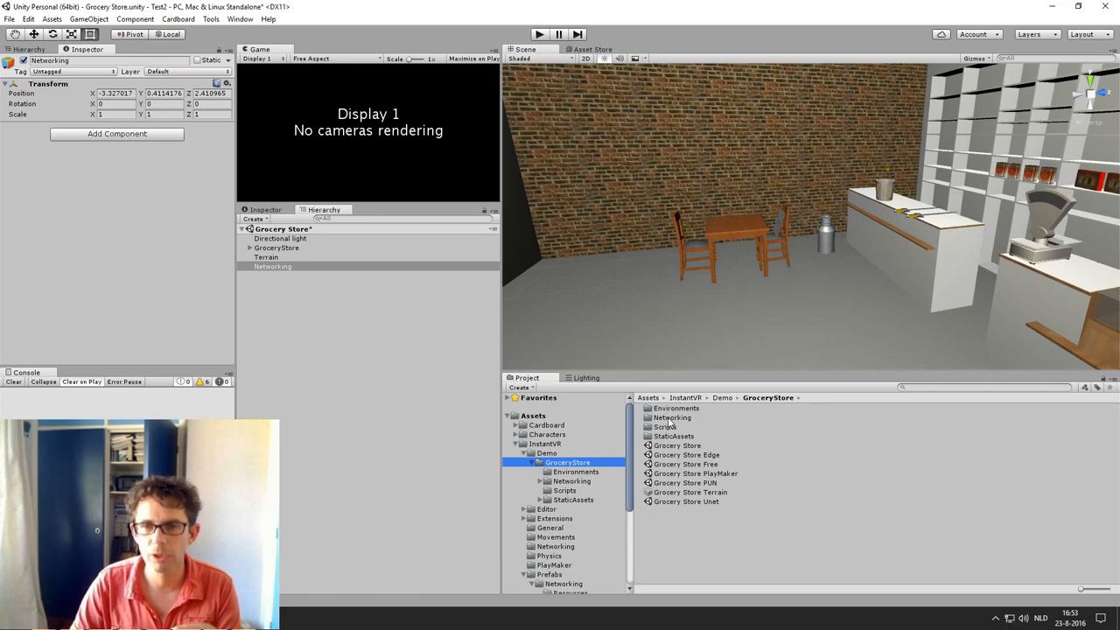
double_click(572, 479)
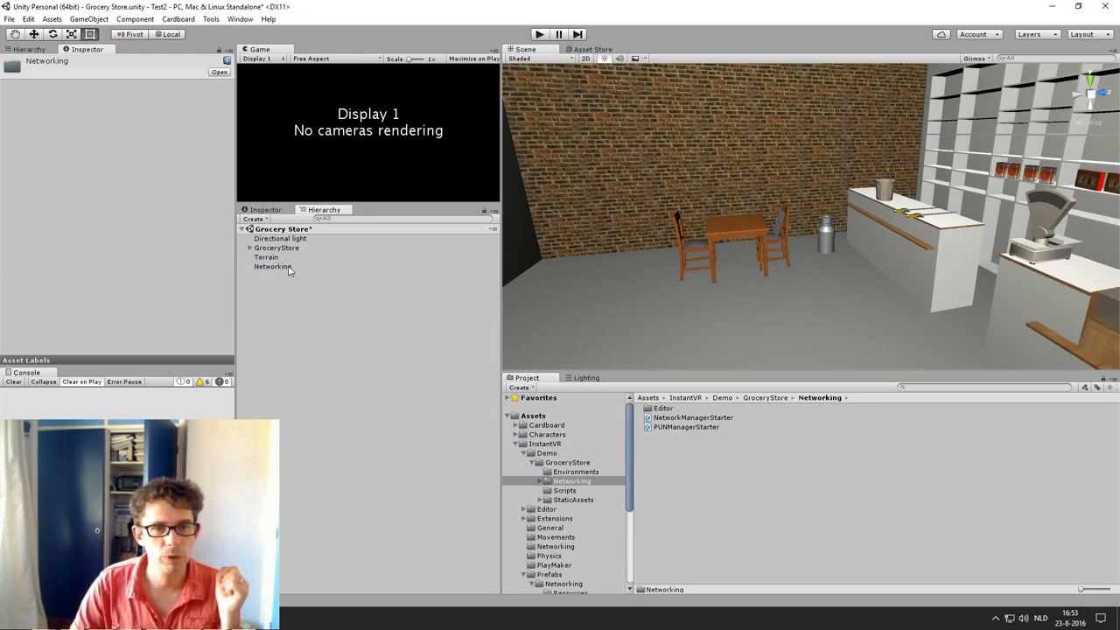
Attach the PUNManagerStarter script to the Networking object, which reports Photon is not installed
click(273, 266)
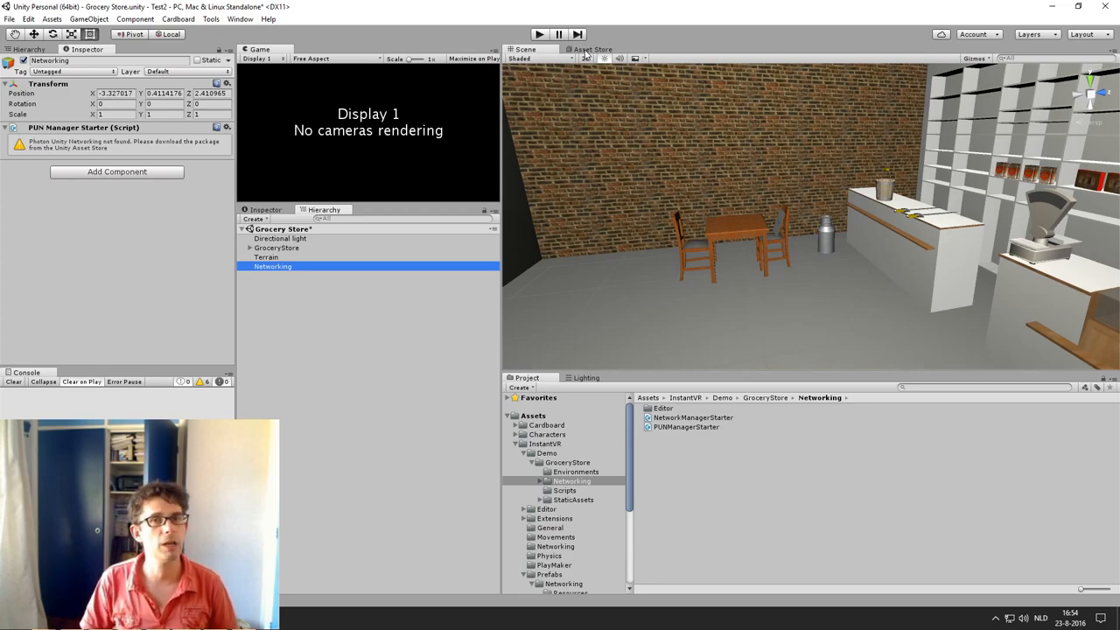
Show Photon Unity Networking Free 1.75 in the Asset Store's downloaded packages list
click(591, 49)
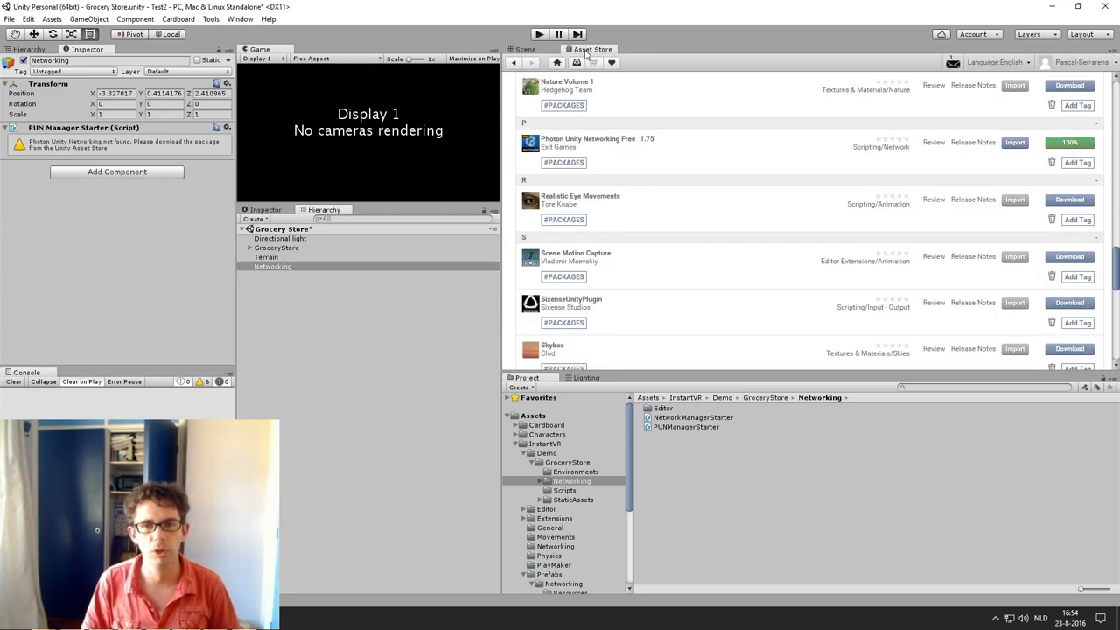
mouse_move(638, 133)
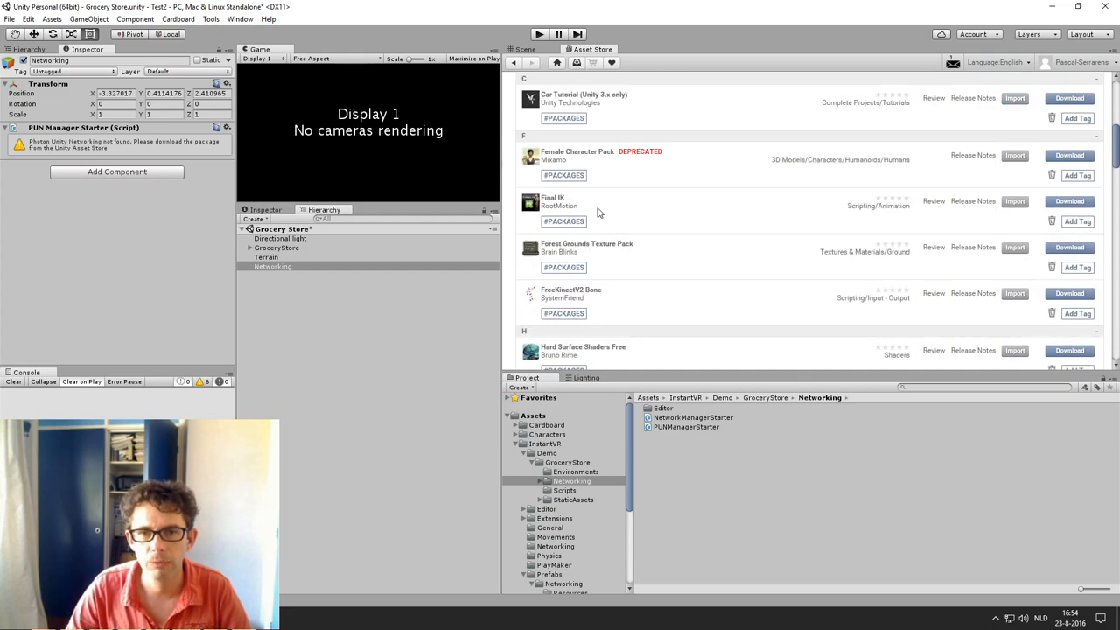
scroll(down, 3)
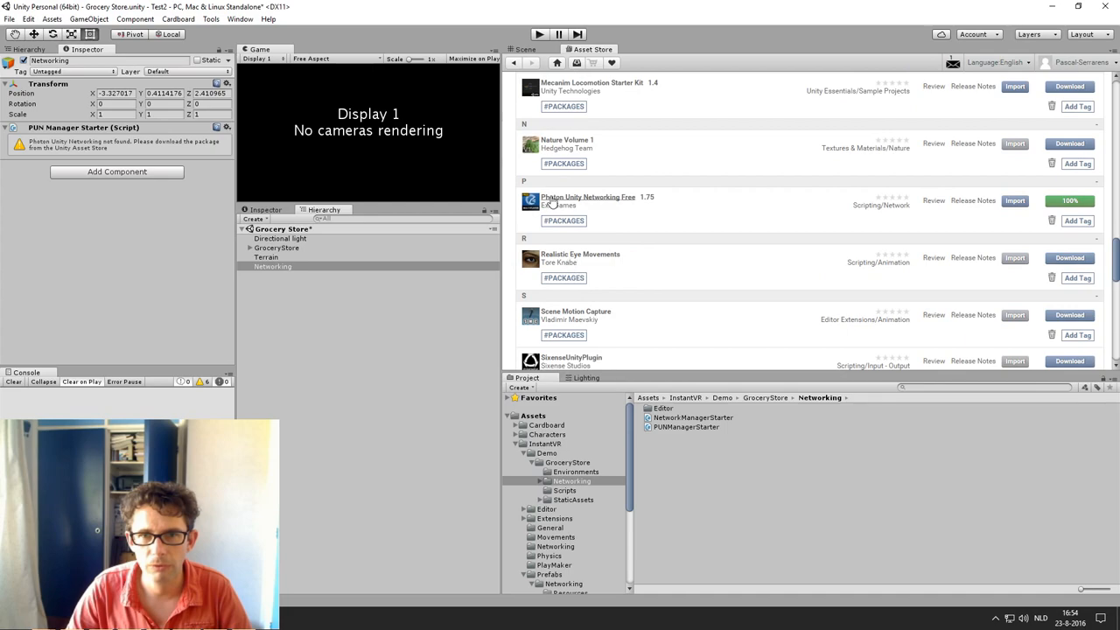
mouse_move(633, 206)
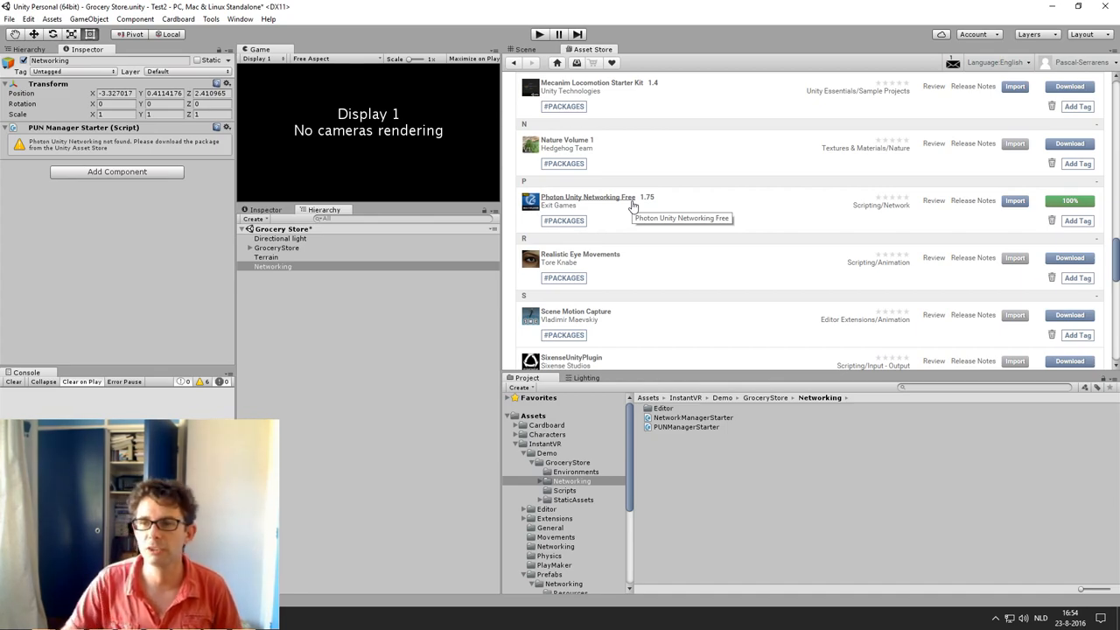
Import all files of the Photon Unity Networking Free package into the project
click(1015, 199)
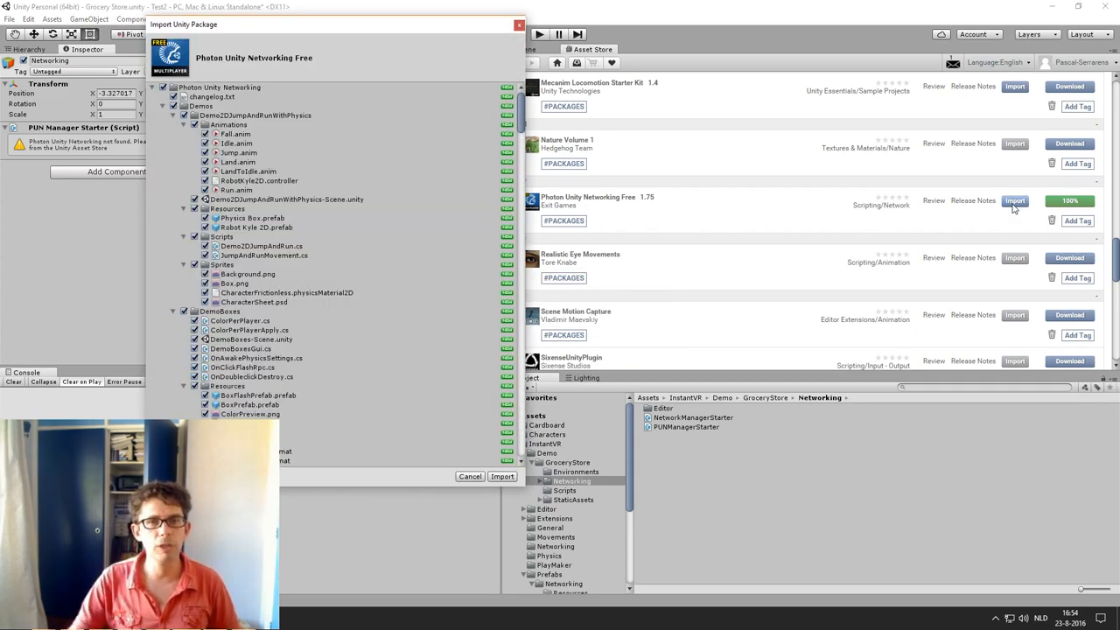
mouse_move(471, 435)
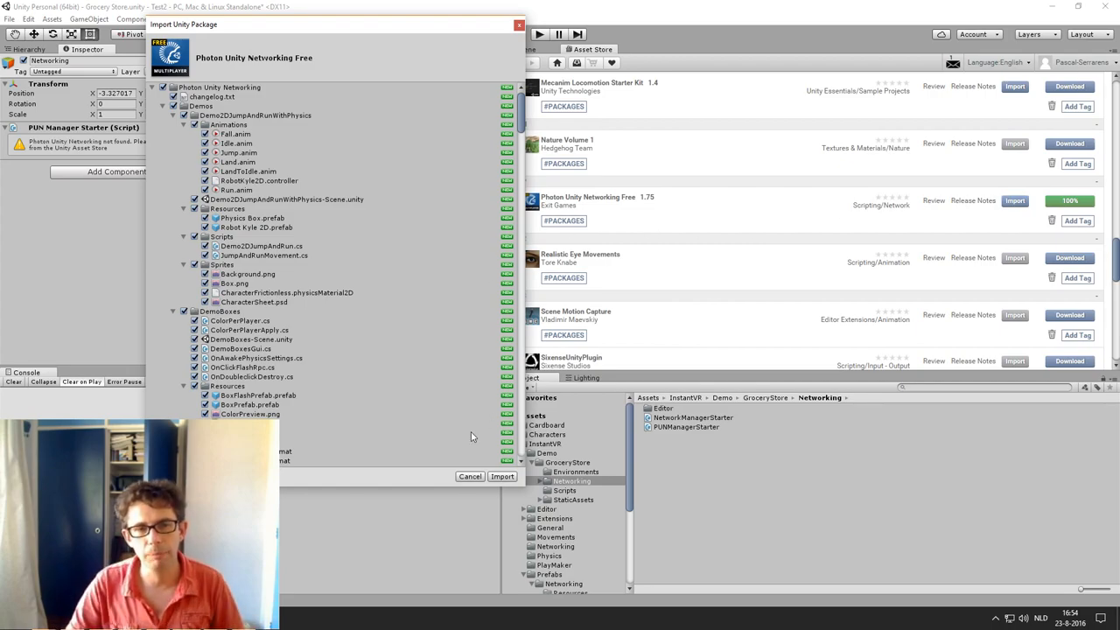
click(500, 476)
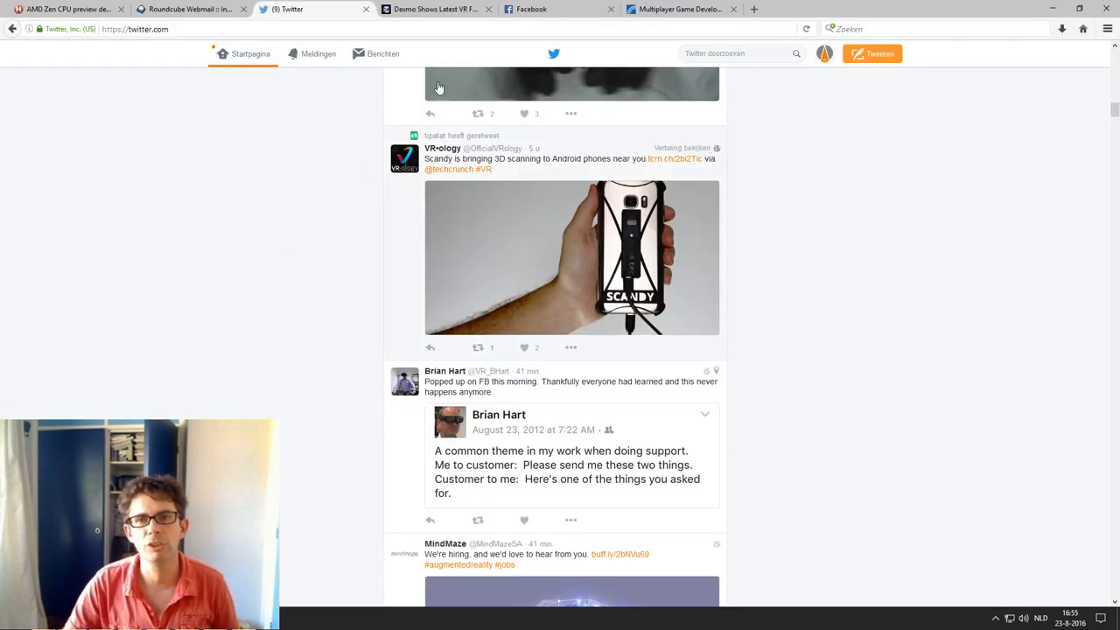
Switch to the Photon dashboard and copy the Instant VR realtime application's App ID
click(682, 8)
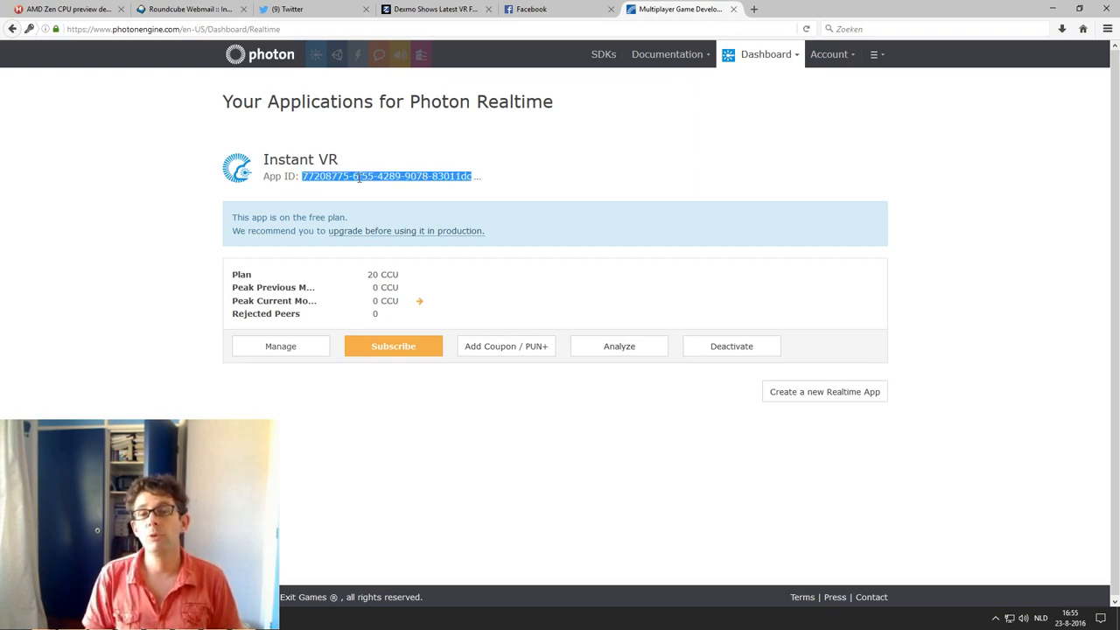
mouse_move(367, 279)
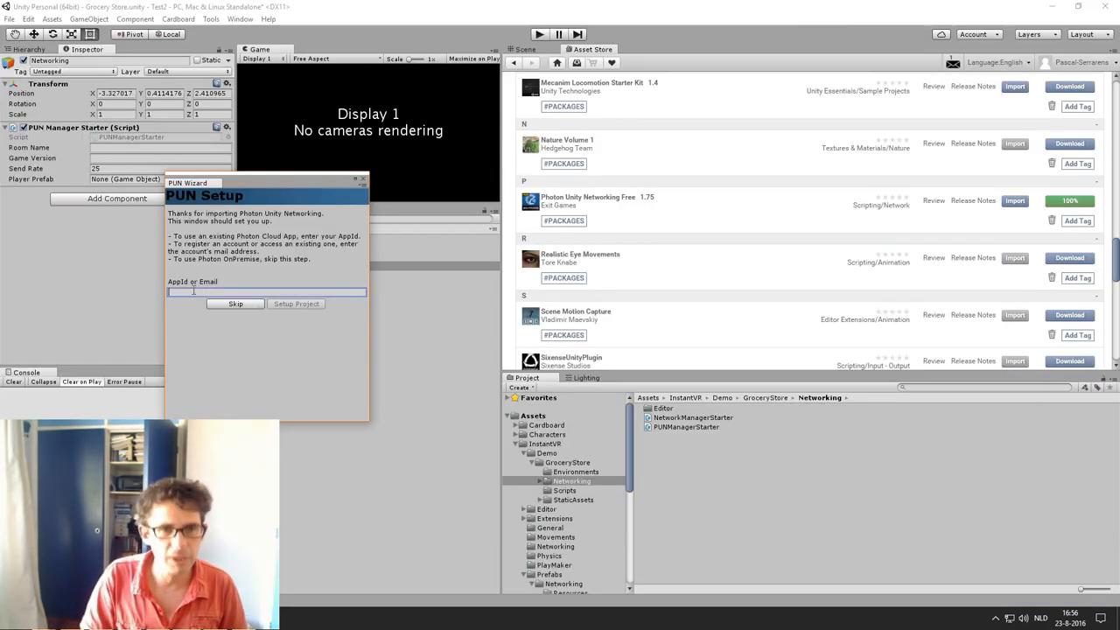
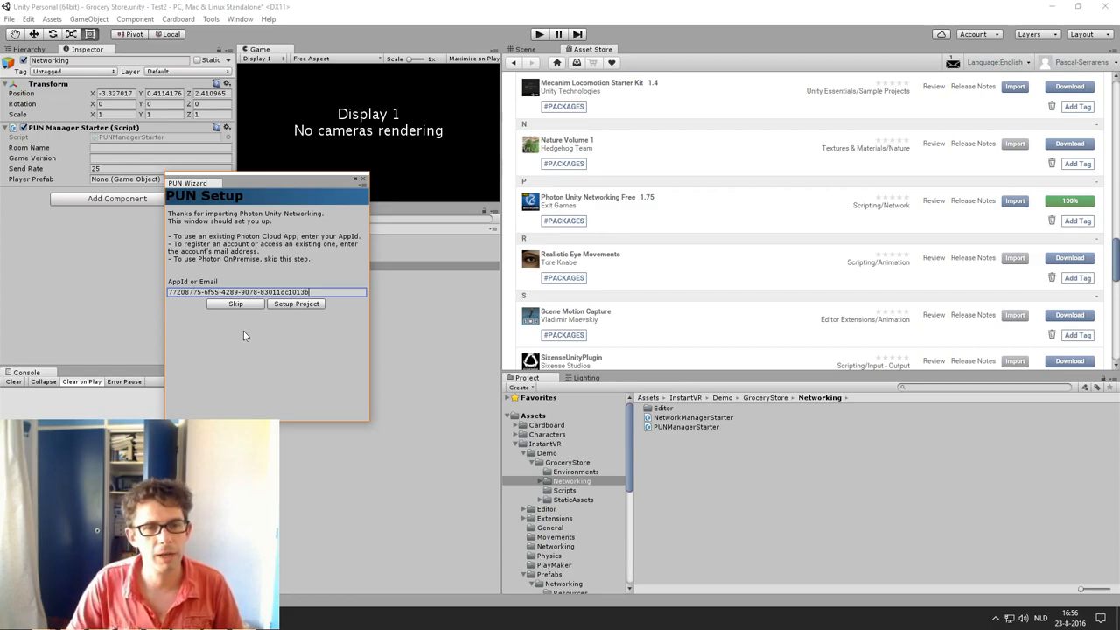
click(298, 304)
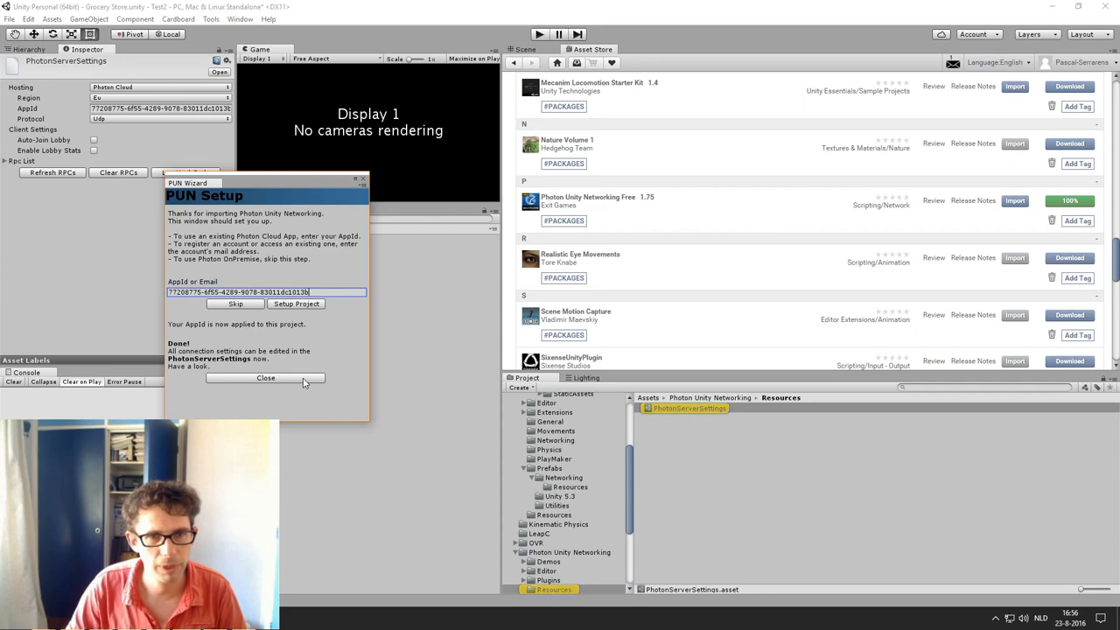
click(266, 378)
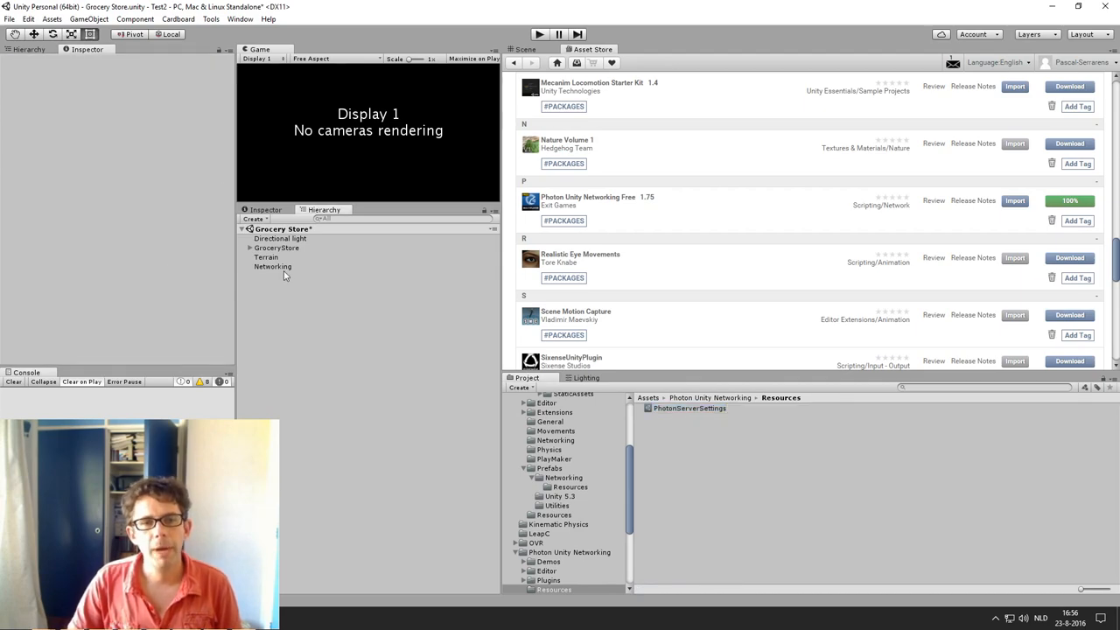
Set the Networking object's PUN Manager Starter Room Name to Grocery Store with Game Version 1
click(273, 266)
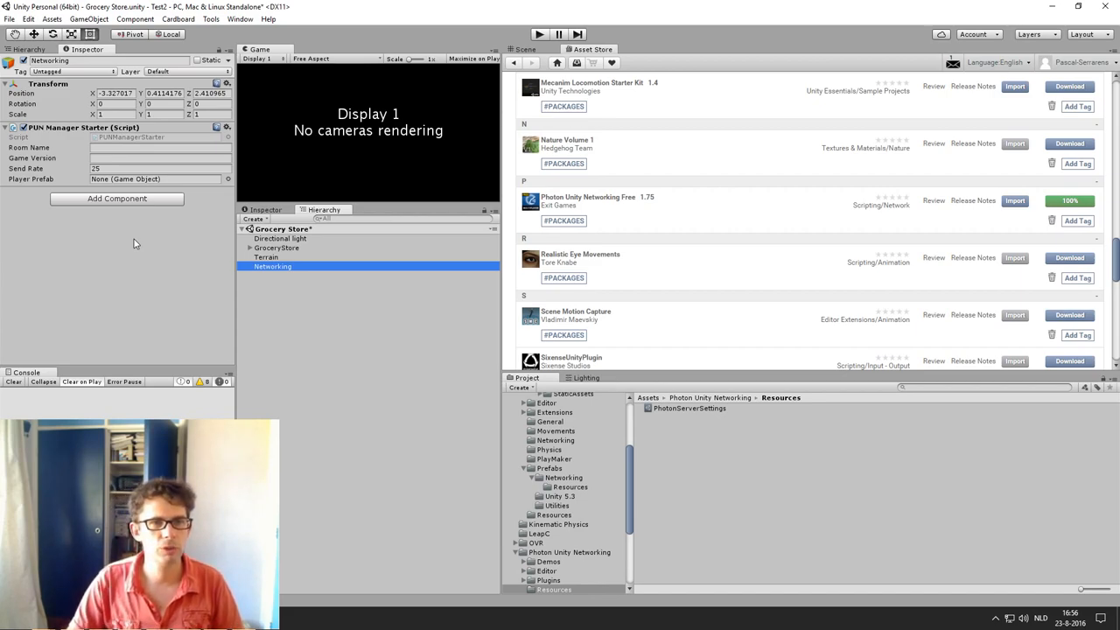
click(161, 147)
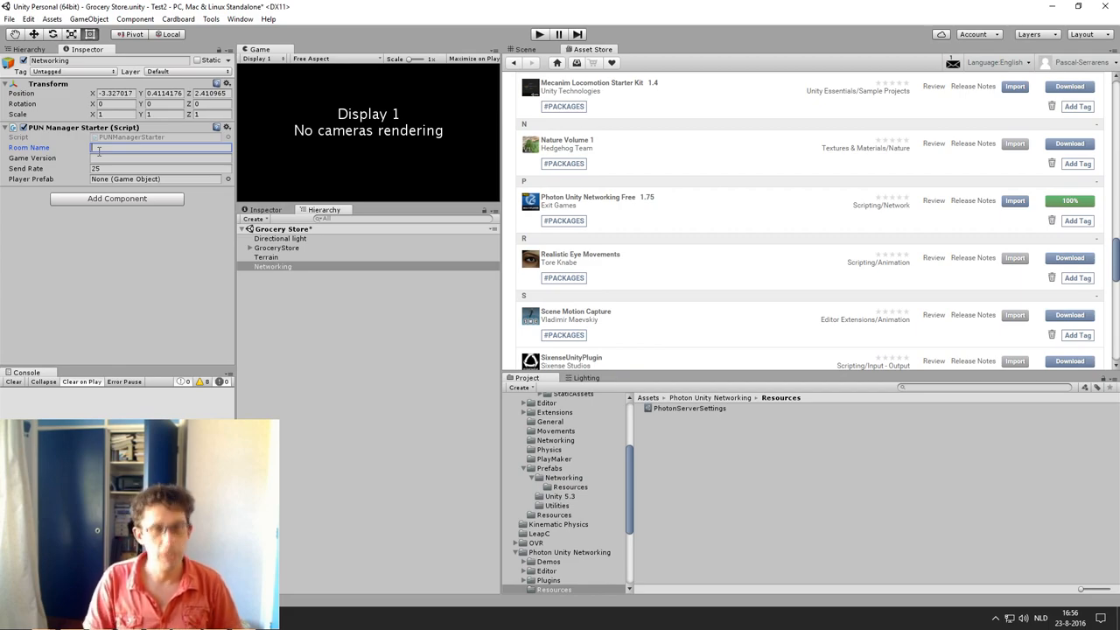
text(Grocery Store)
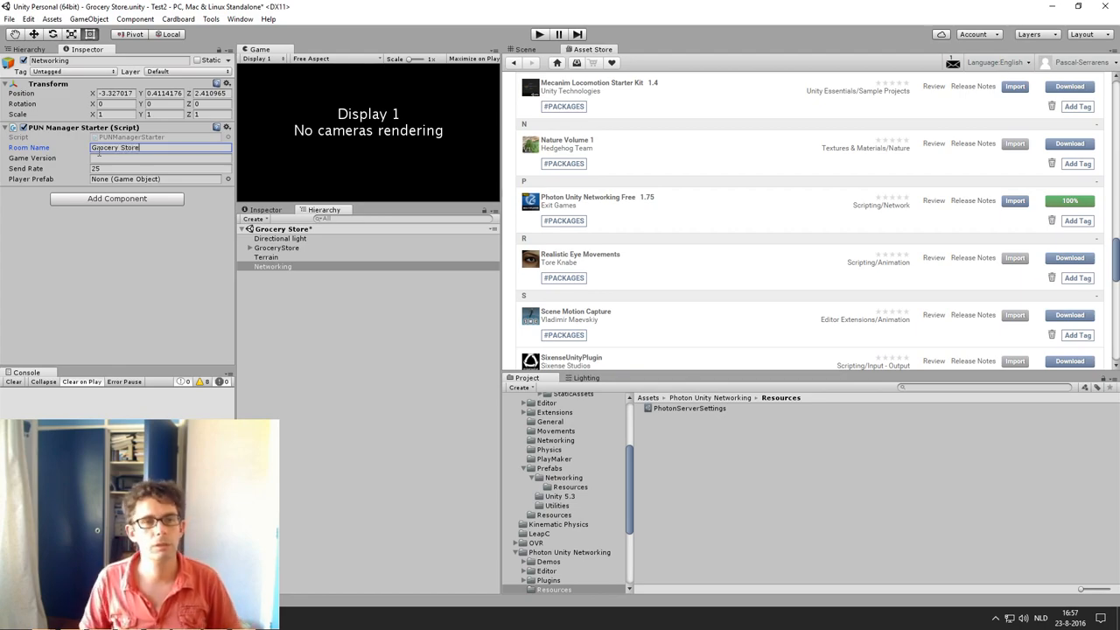
click(161, 158)
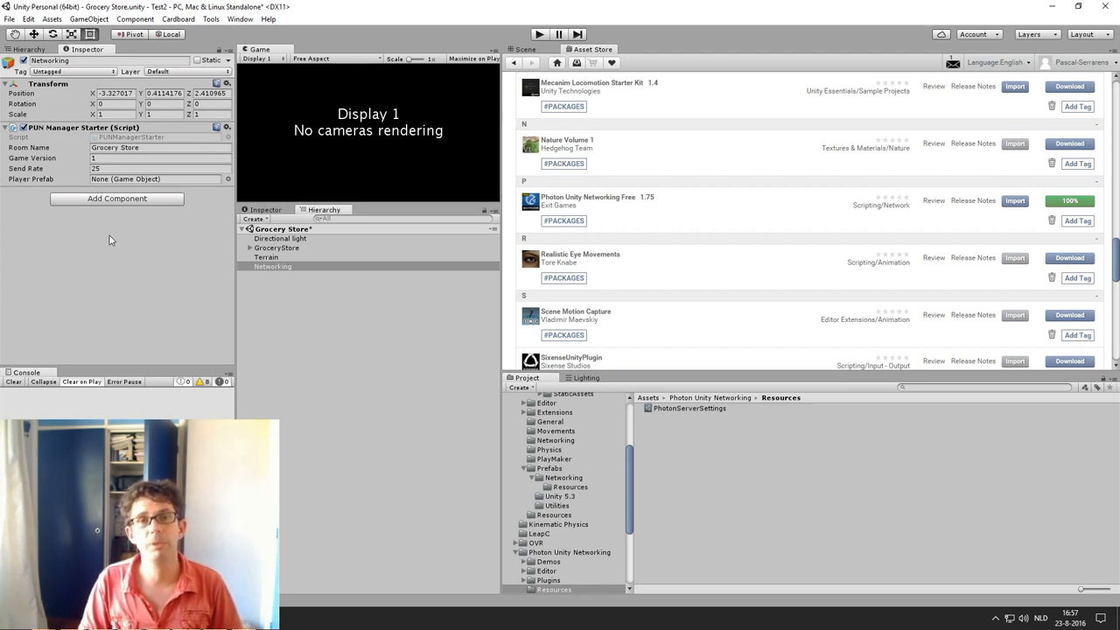
Return from the Asset Store listing to the grocery store scene view
click(525, 49)
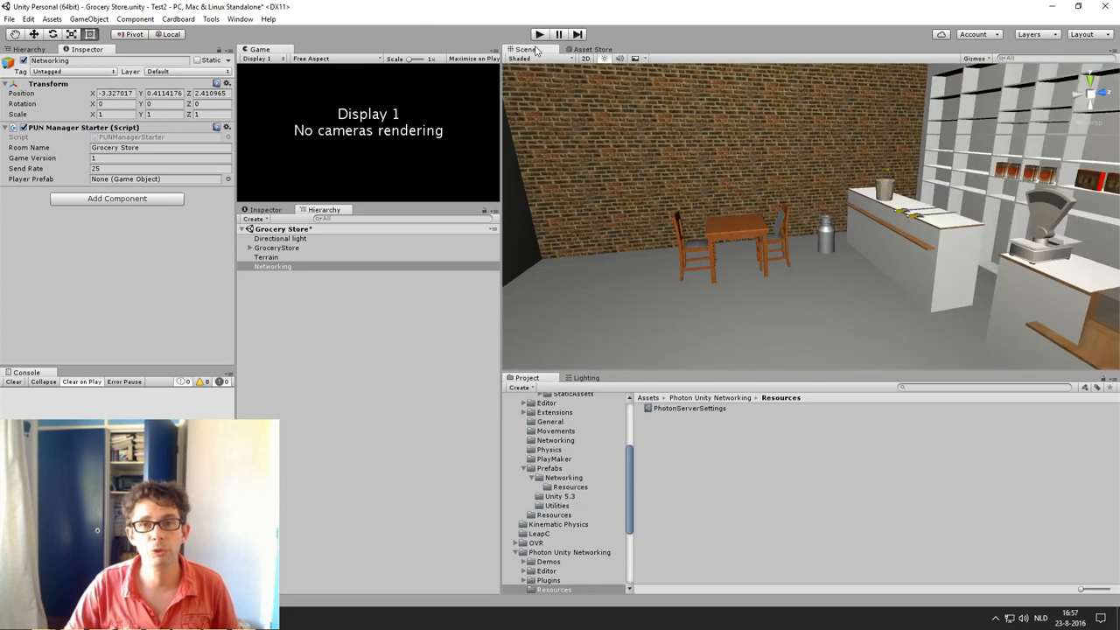
mouse_move(577, 278)
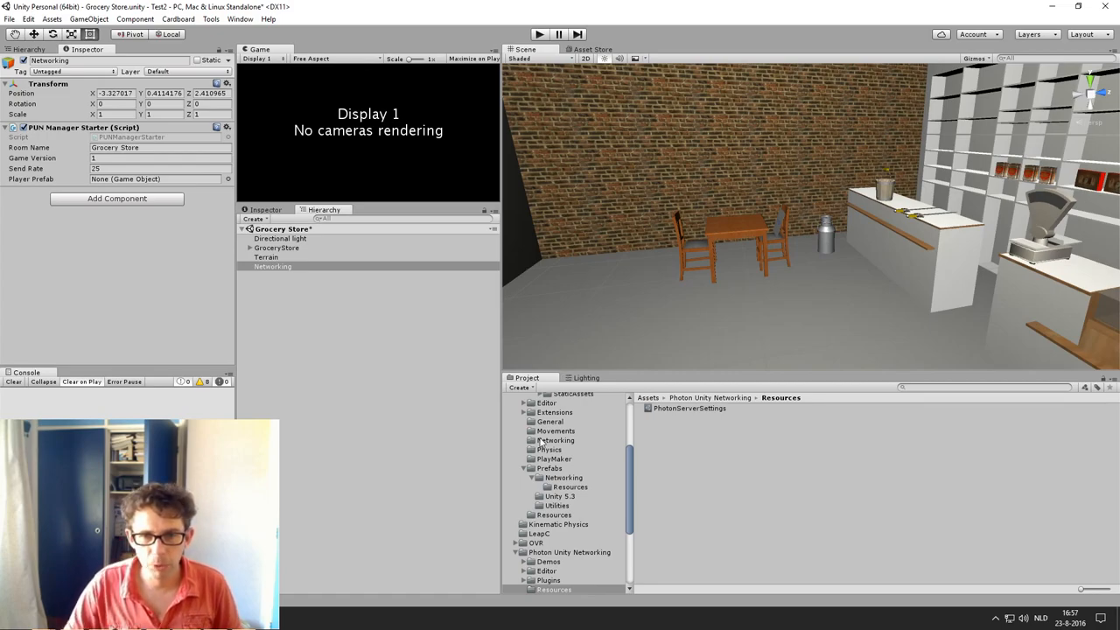
scroll(down, 3)
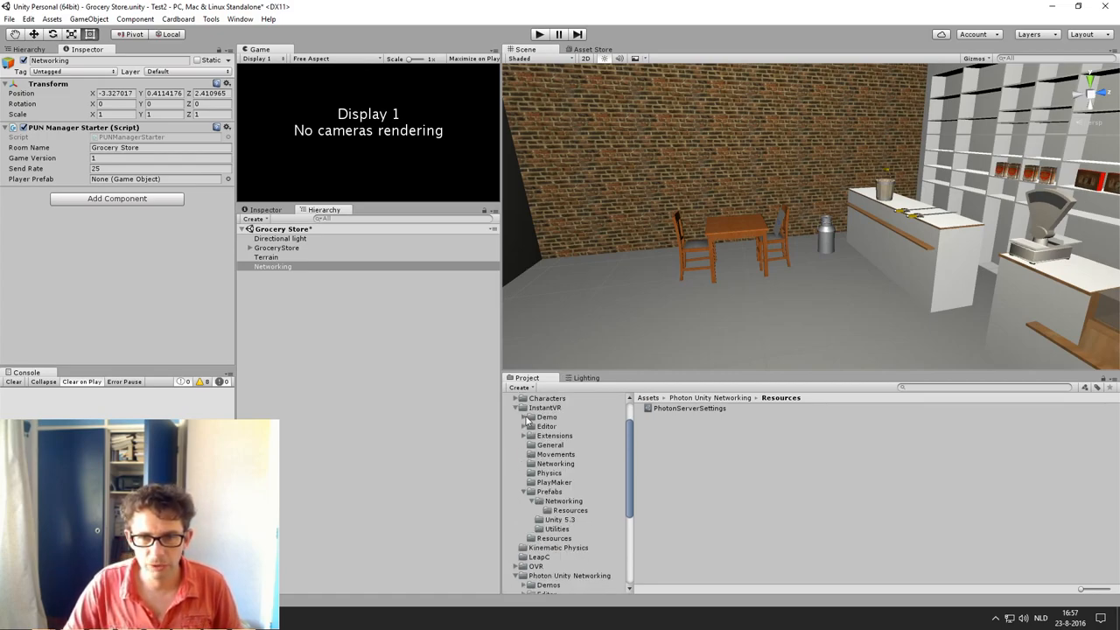
Browse to Assets > InstantVR > Prefabs > Networking, holding the Resources folder with MH_VR_Photon
click(549, 490)
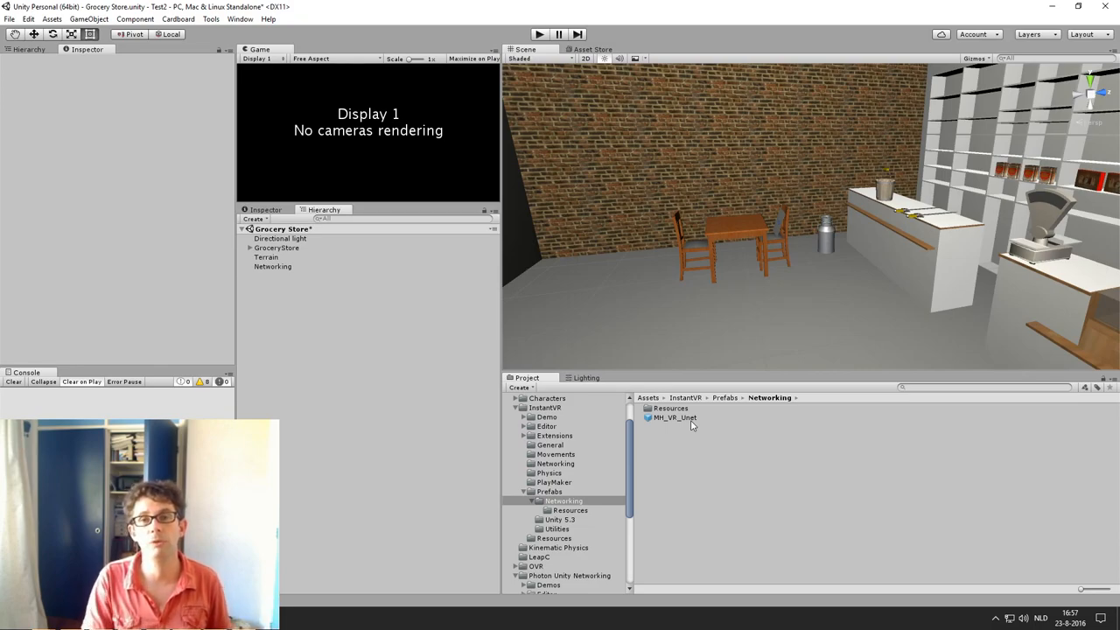
mouse_move(689, 422)
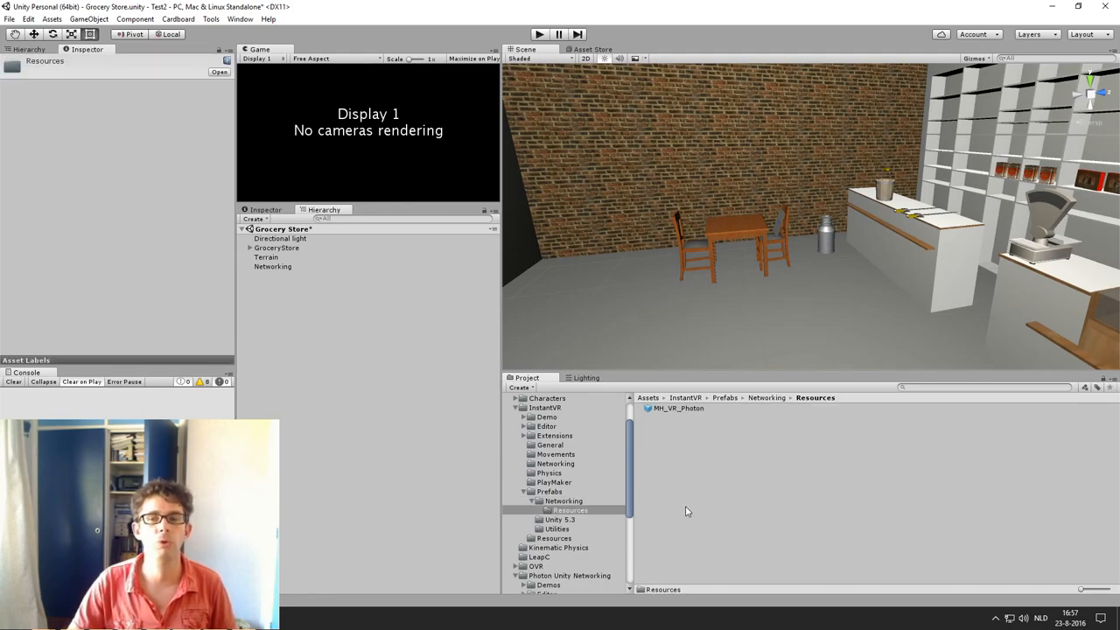
Inspect MH_VR_Photon's IVR Photon Avatar, referencing MH_VR first-person and MH_ThirdPerson third-person avatars
click(679, 408)
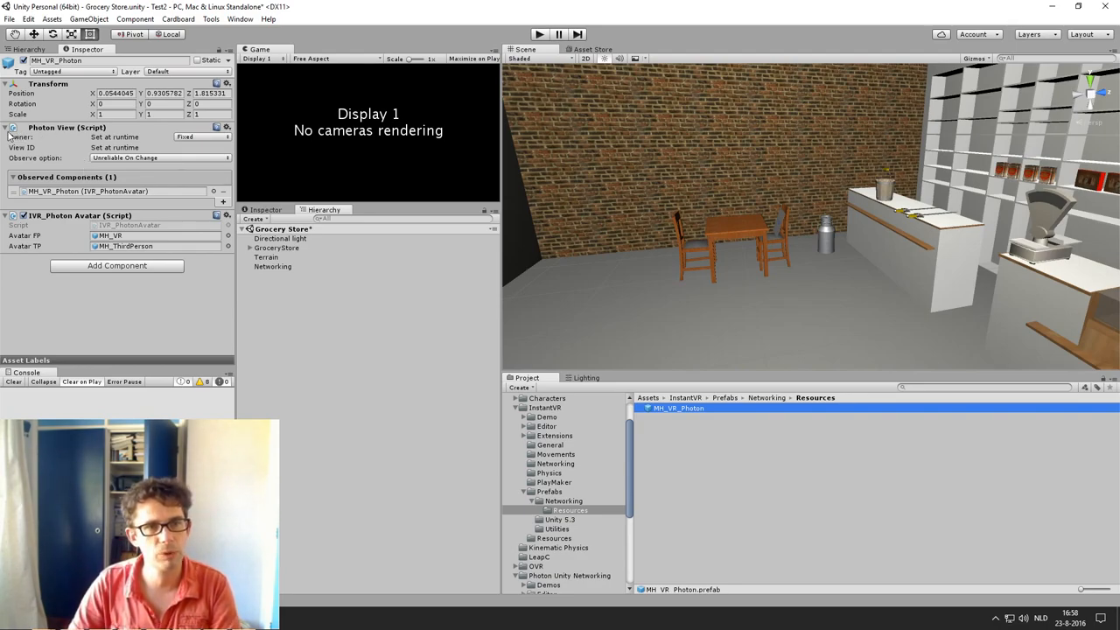
click(5, 126)
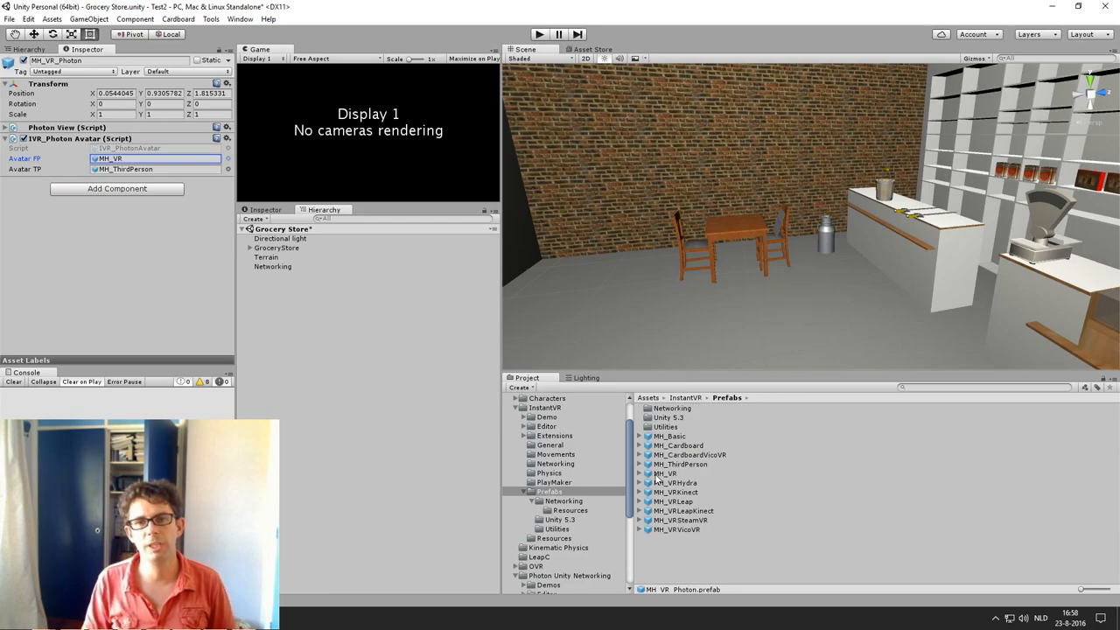
Inspect the MH_VR, MH_VRHydra, MH_VRSteamVR and MH_VRLeap avatar prefabs in turn
click(665, 472)
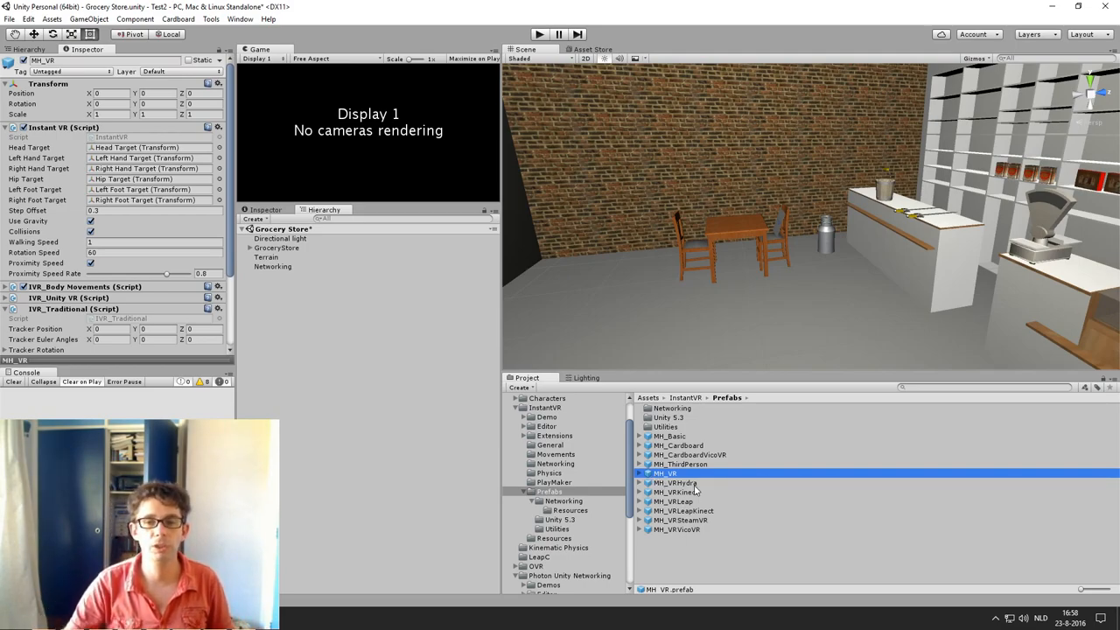
click(676, 483)
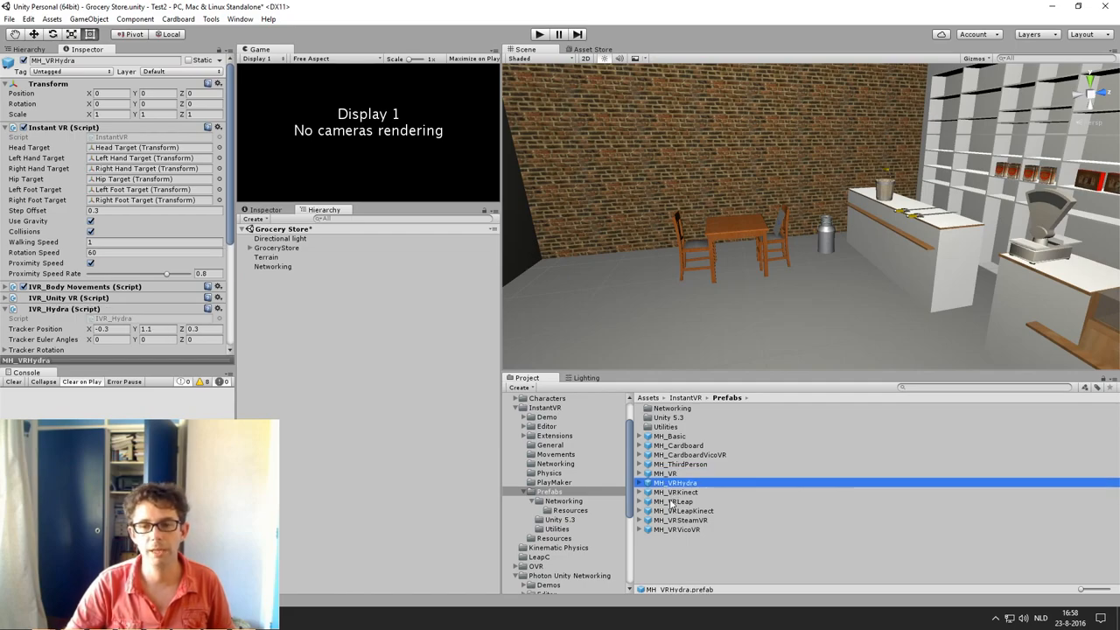
click(681, 520)
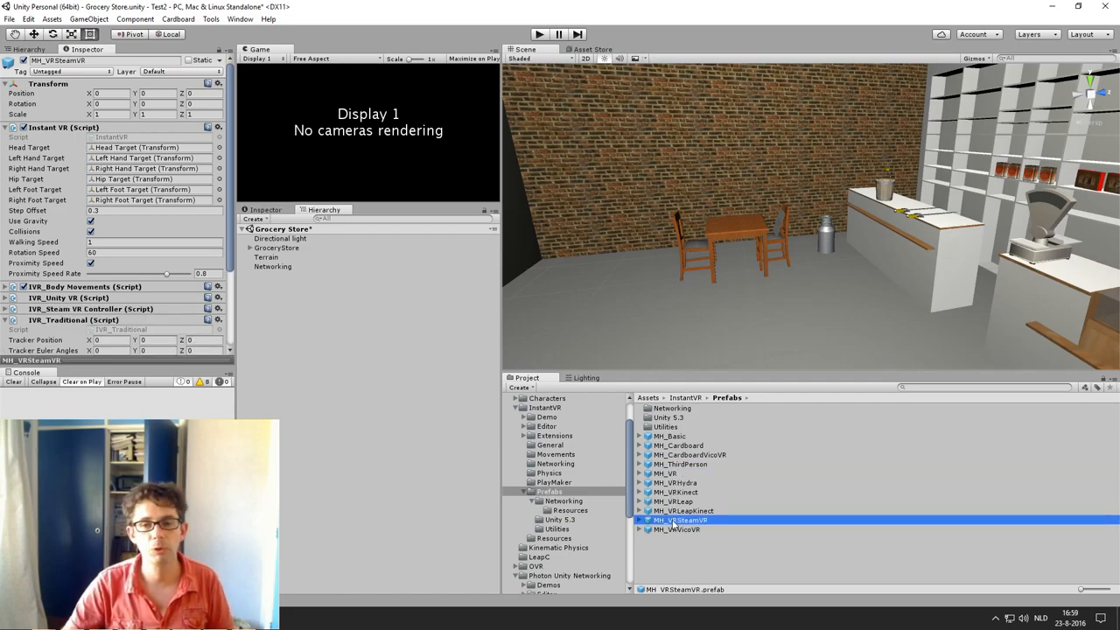
click(674, 501)
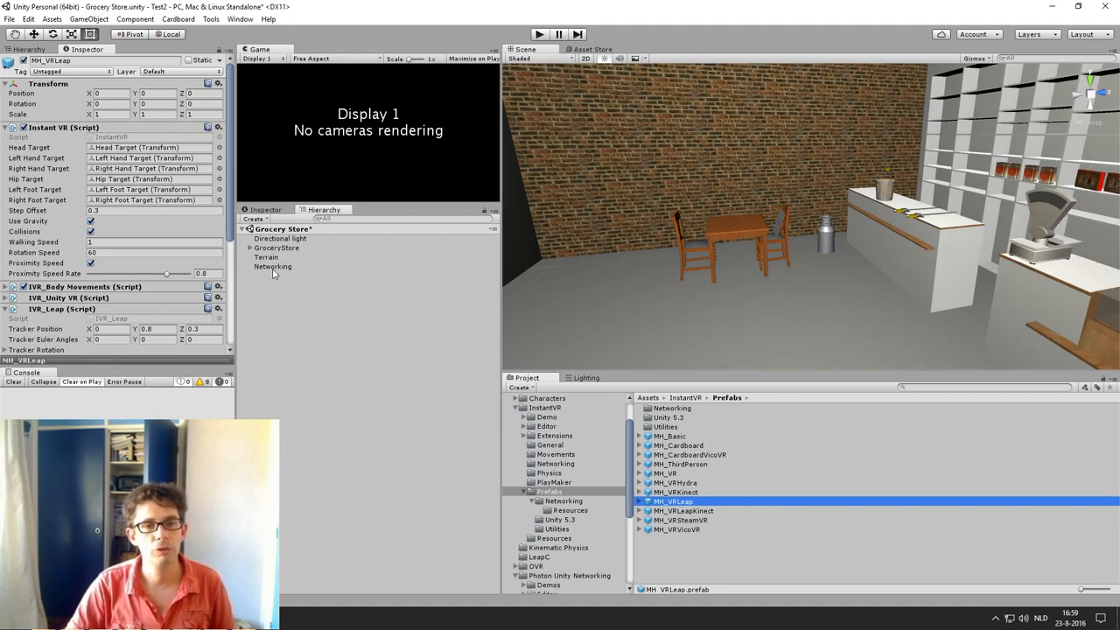
Drop the MH_VR and MH_ThirdPerson prefabs into the Grocery Store scene's Hierarchy
click(272, 266)
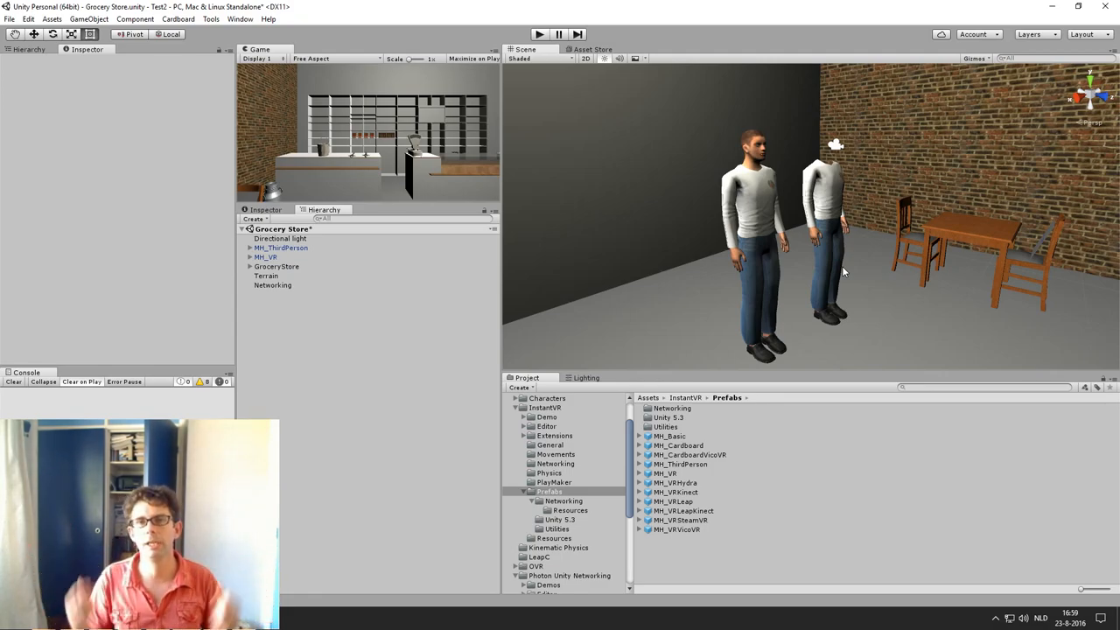
mouse_move(1026, 147)
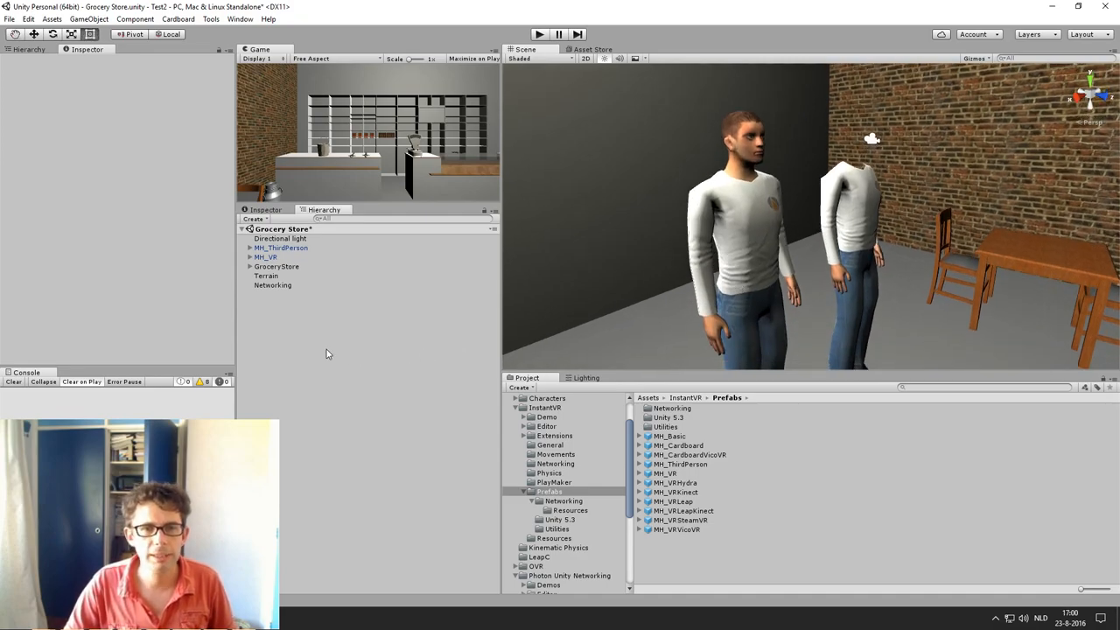
Inspect the MH_ThirdPerson and MH_VR avatars' components, then delete both from the scene
click(266, 257)
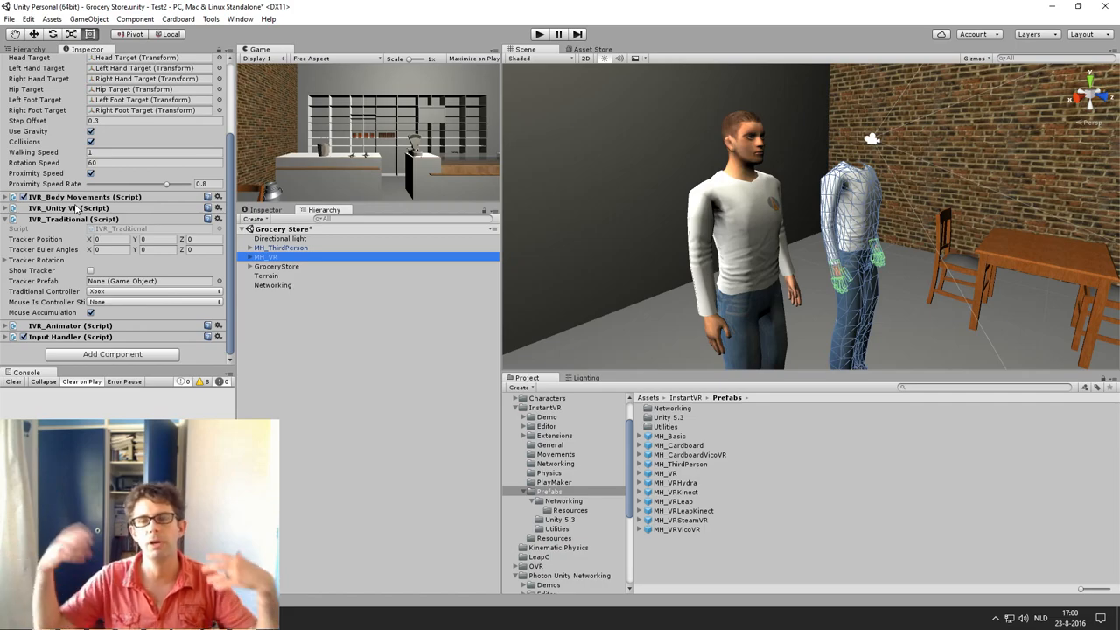
mouse_move(84, 227)
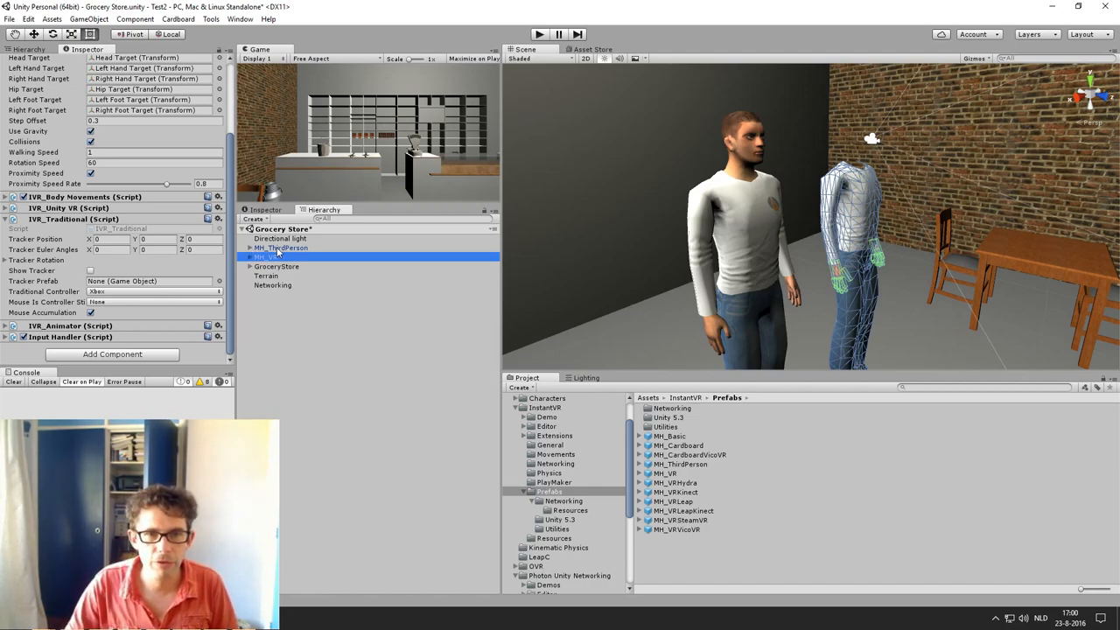
click(282, 249)
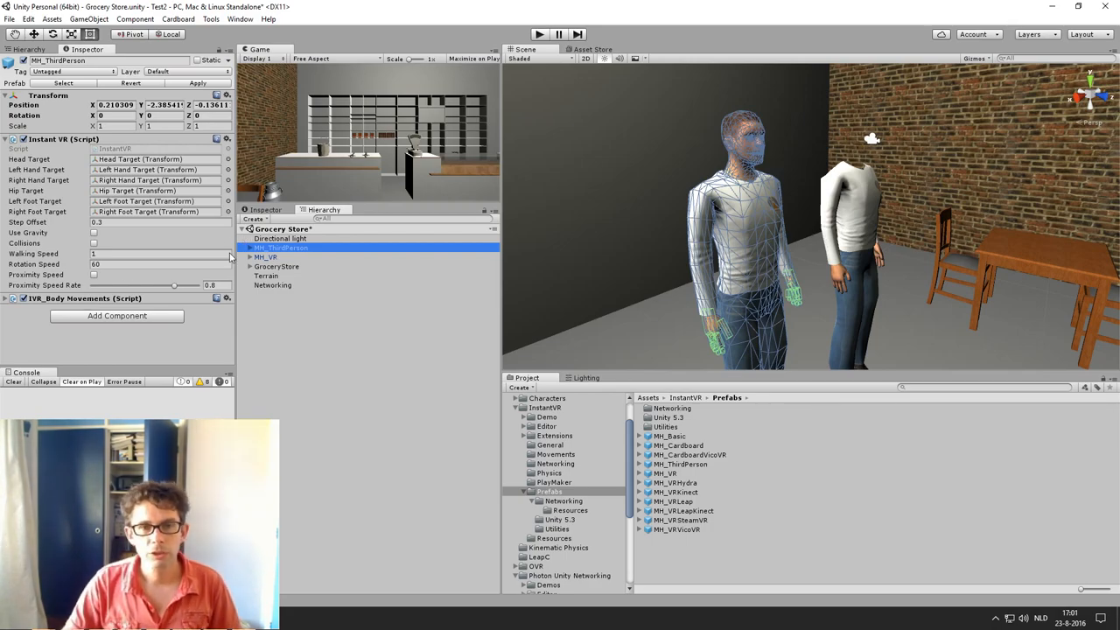
click(266, 256)
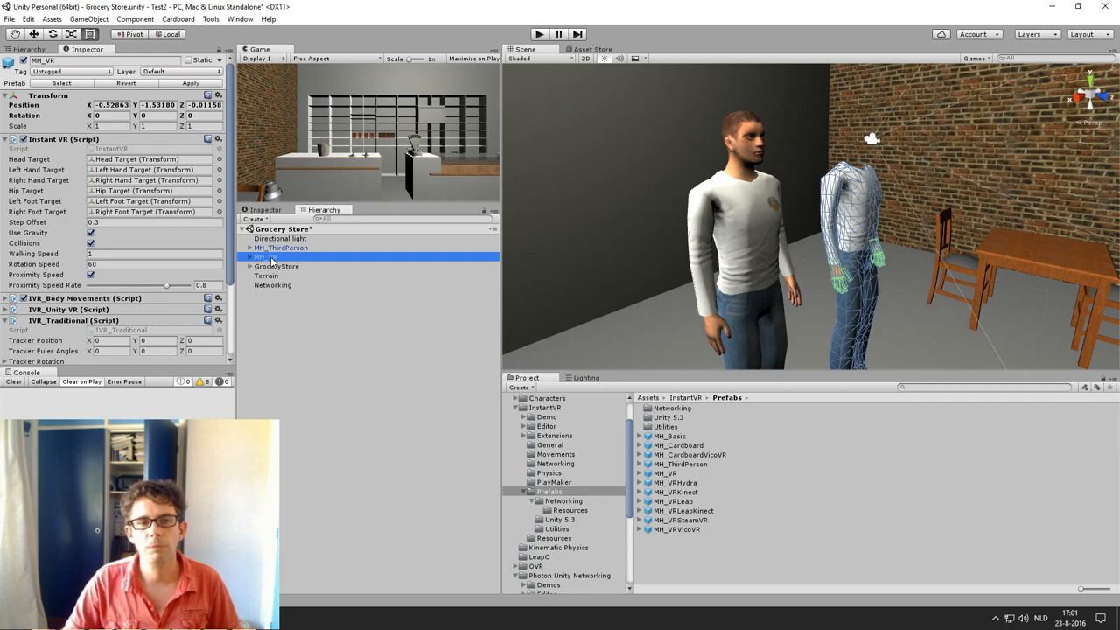
click(282, 249)
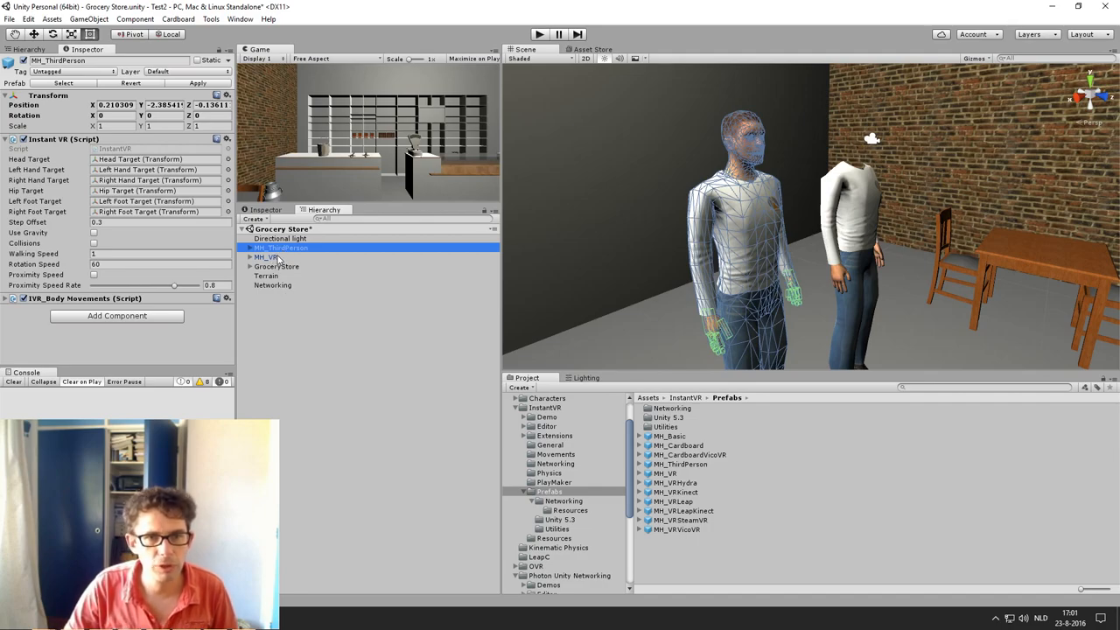
click(266, 255)
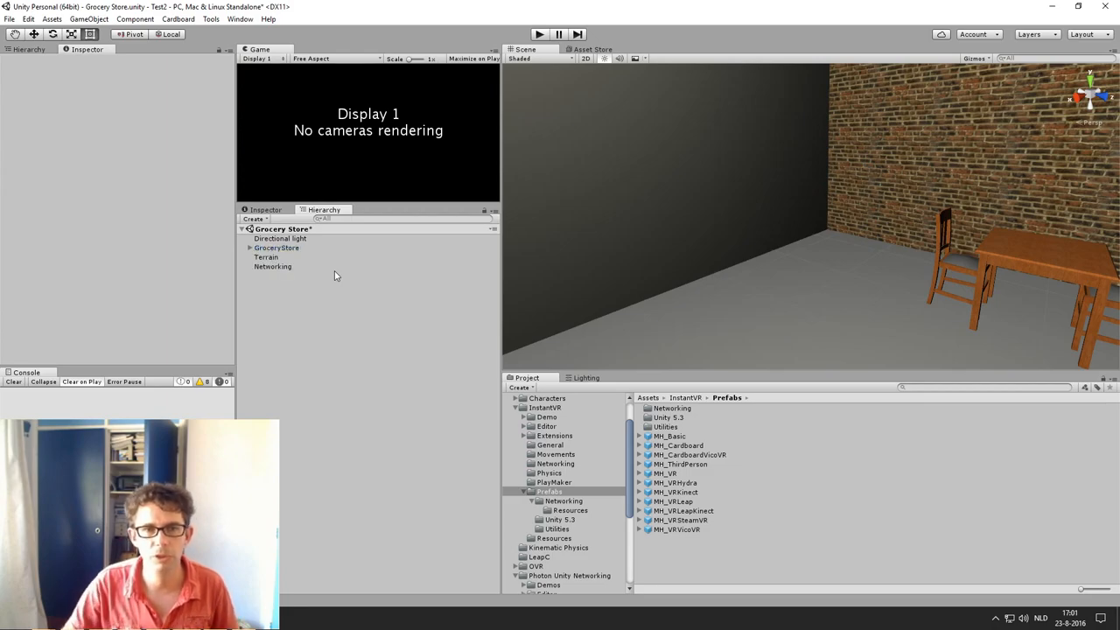
Assign the MH_VR_Photon prefab from Networking Resources to the Networking object
click(273, 266)
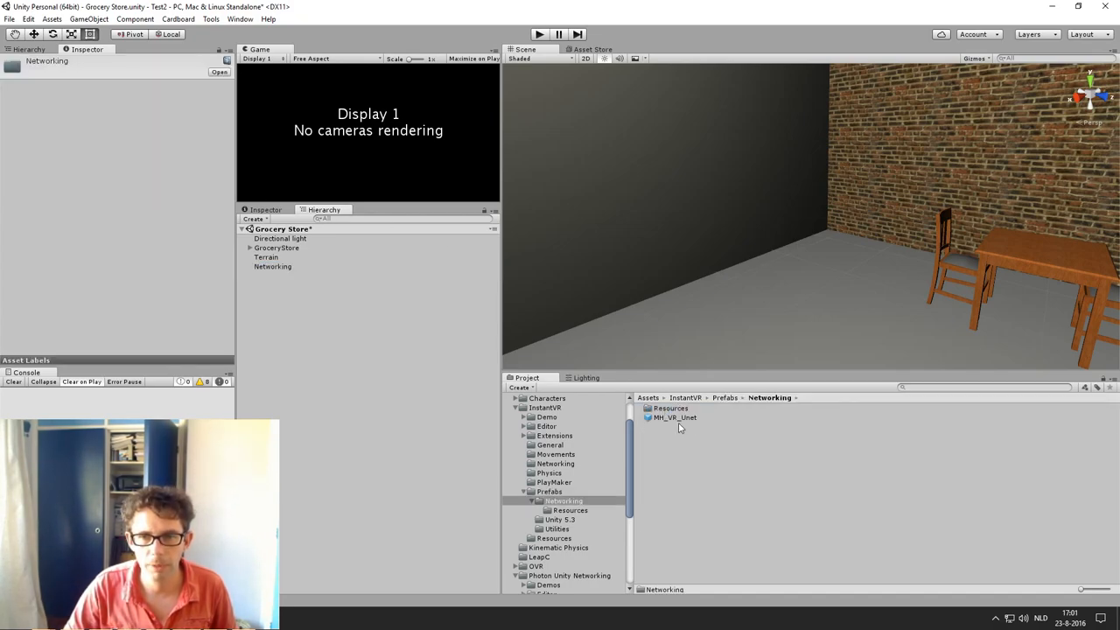
click(673, 416)
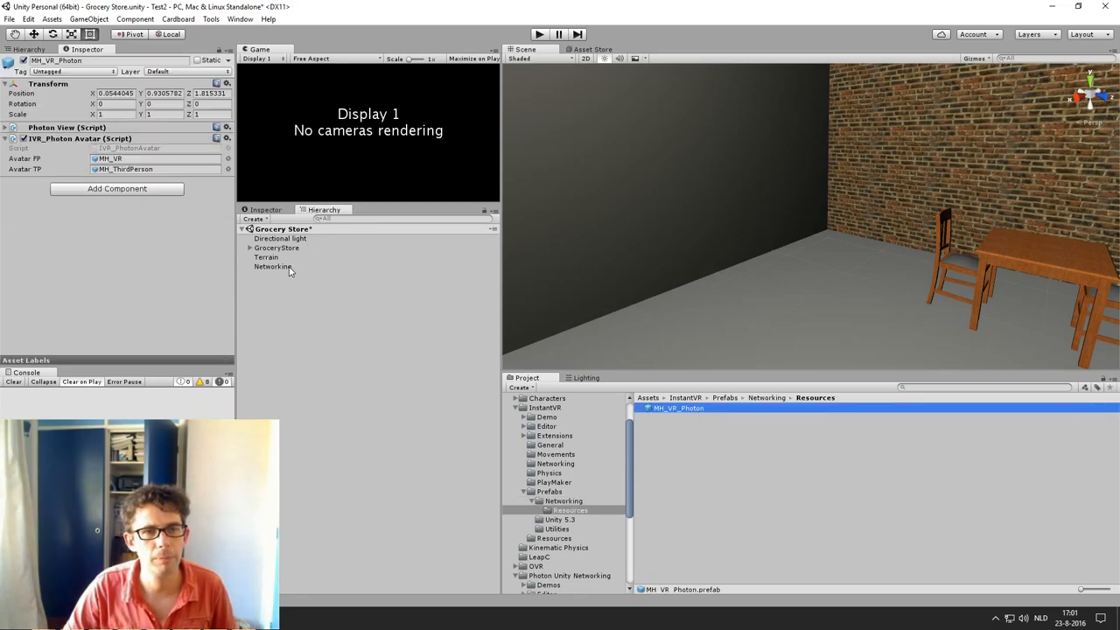
click(273, 266)
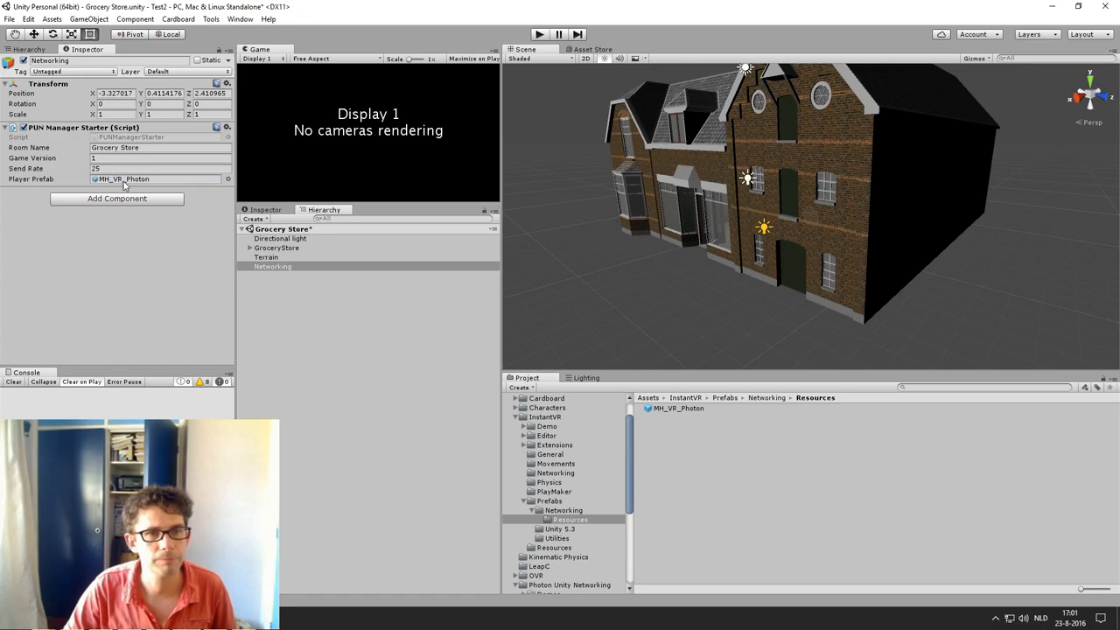
Focus the Scene view on the store via Terrain and show Networking's PUN Manager Starter
click(266, 255)
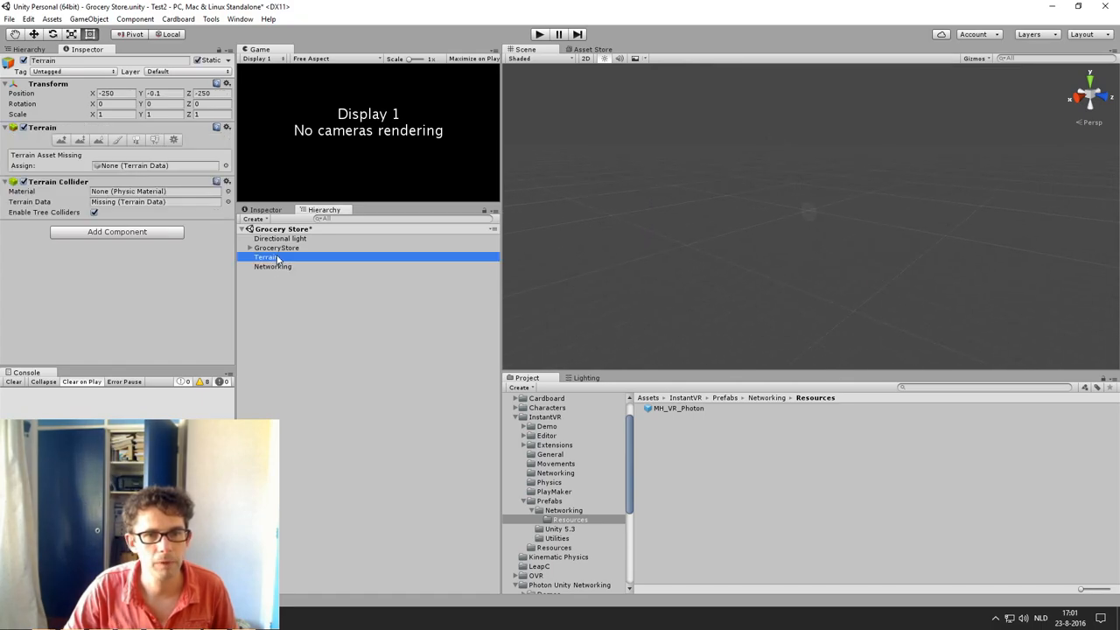
click(277, 249)
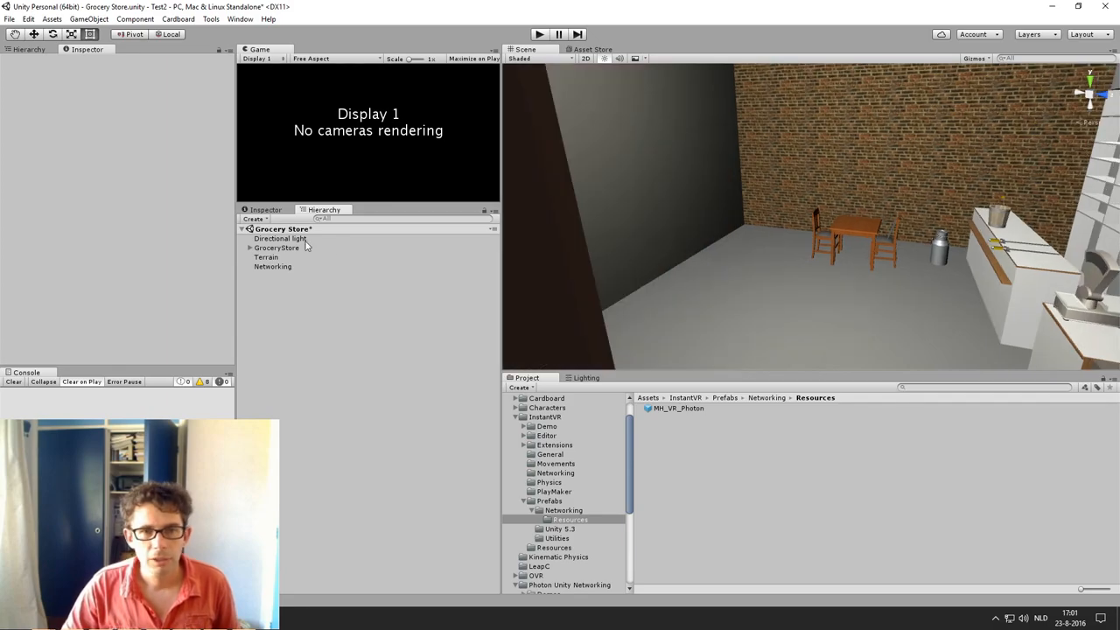
click(273, 266)
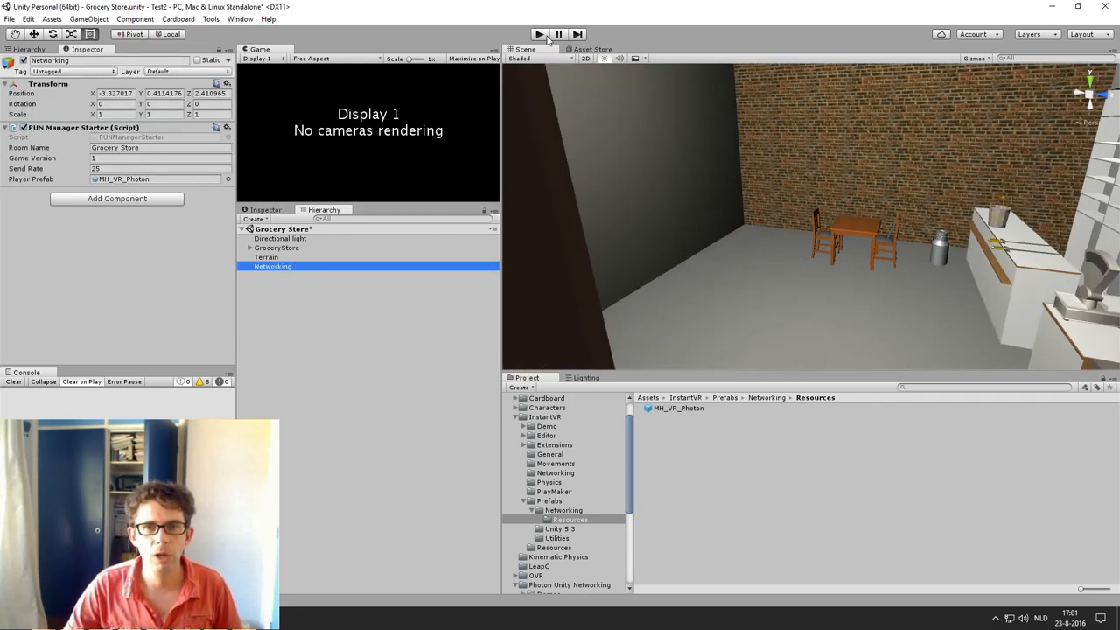
Run the host scene so it joins the Grocery Store room, then bring up the Hyper-V client
click(538, 35)
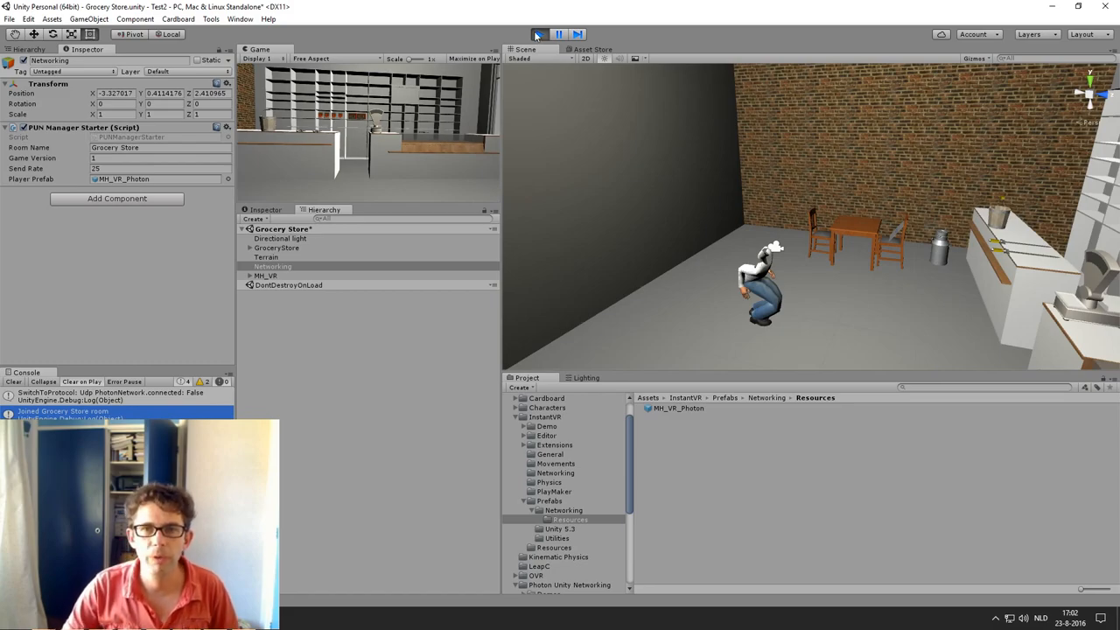
click(539, 34)
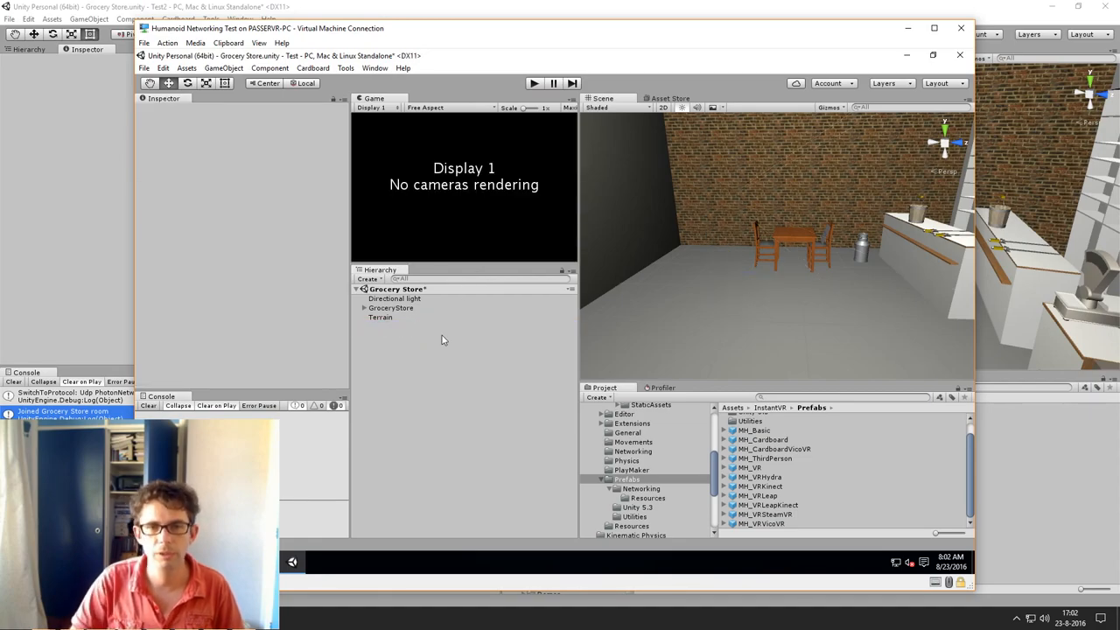
Create an empty Networking object in the second client's Grocery Store Hierarchy
right_click(441, 340)
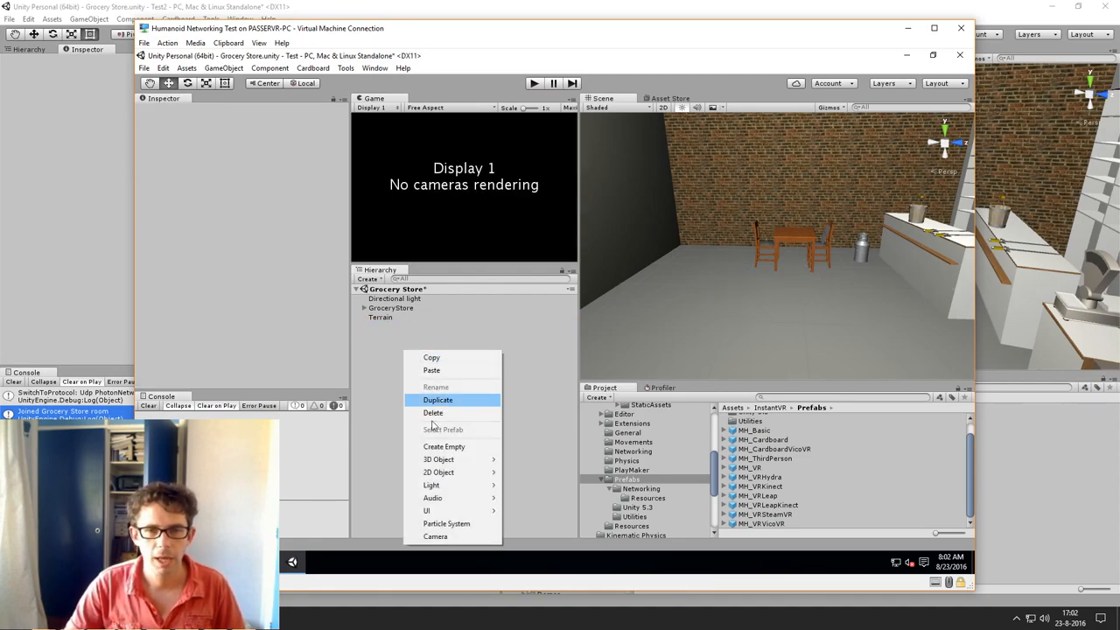
click(445, 446)
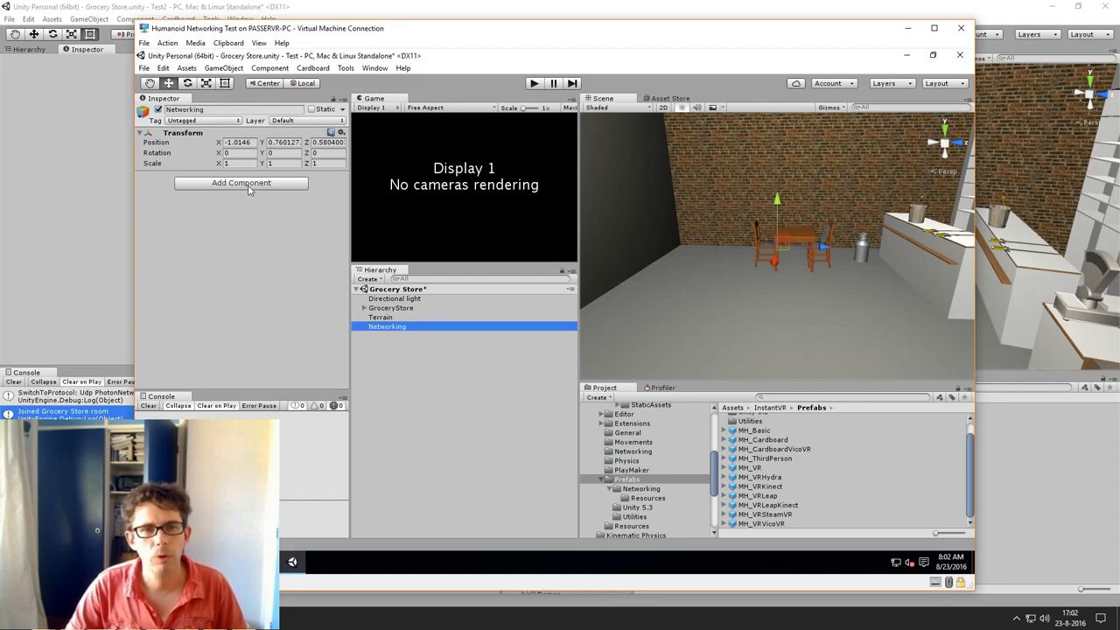
Add a PUN Manager Starter to Networking and enter Grocery Store as its Room Name
click(241, 182)
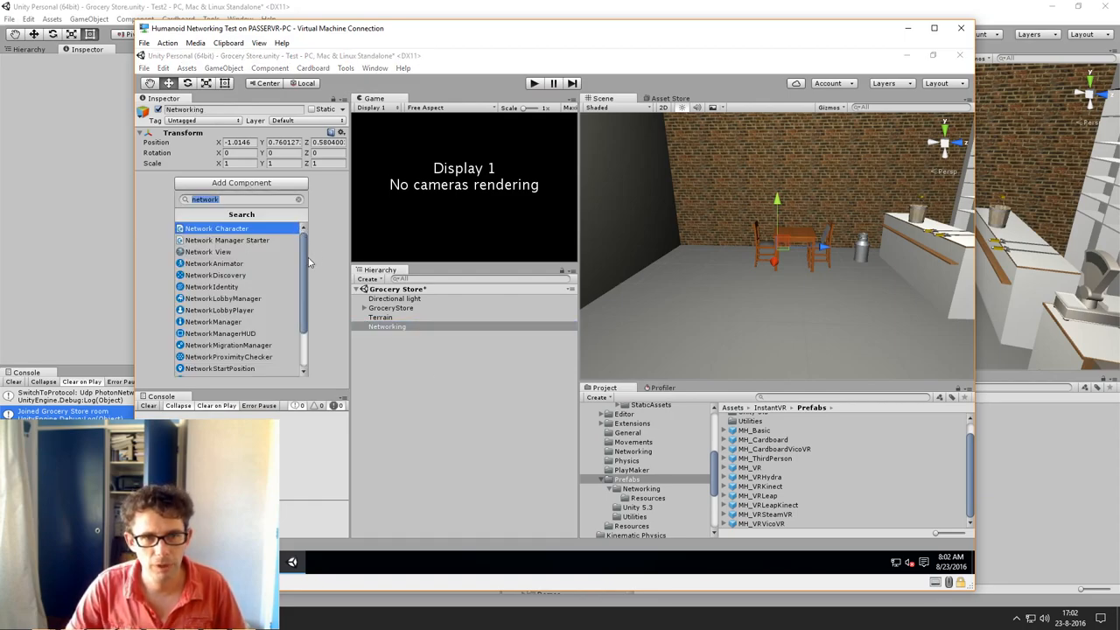
text(pun)
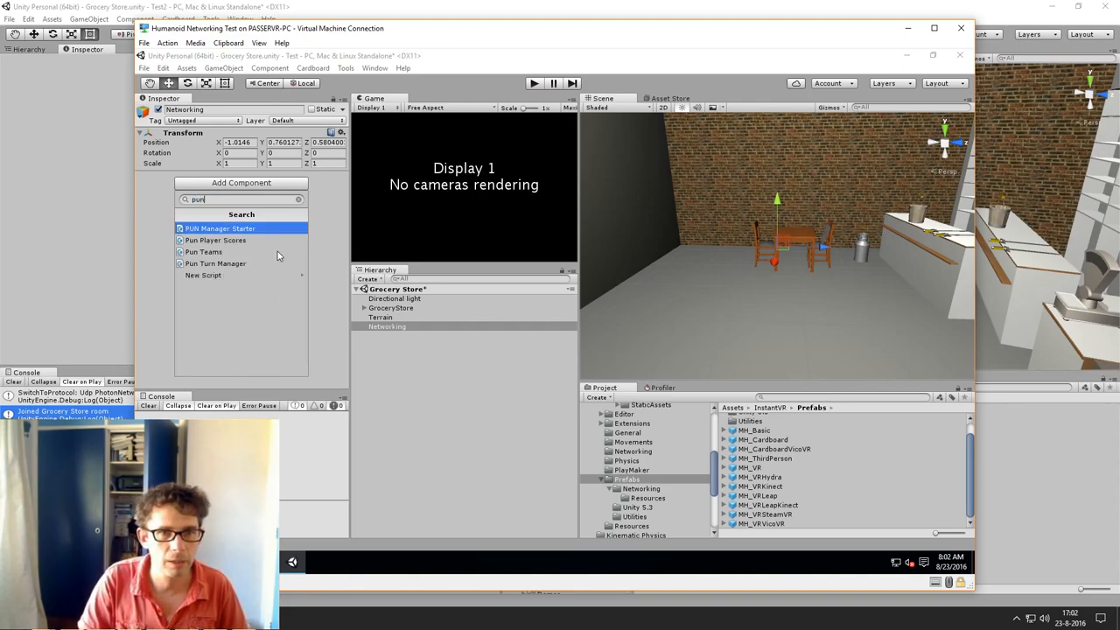
click(221, 228)
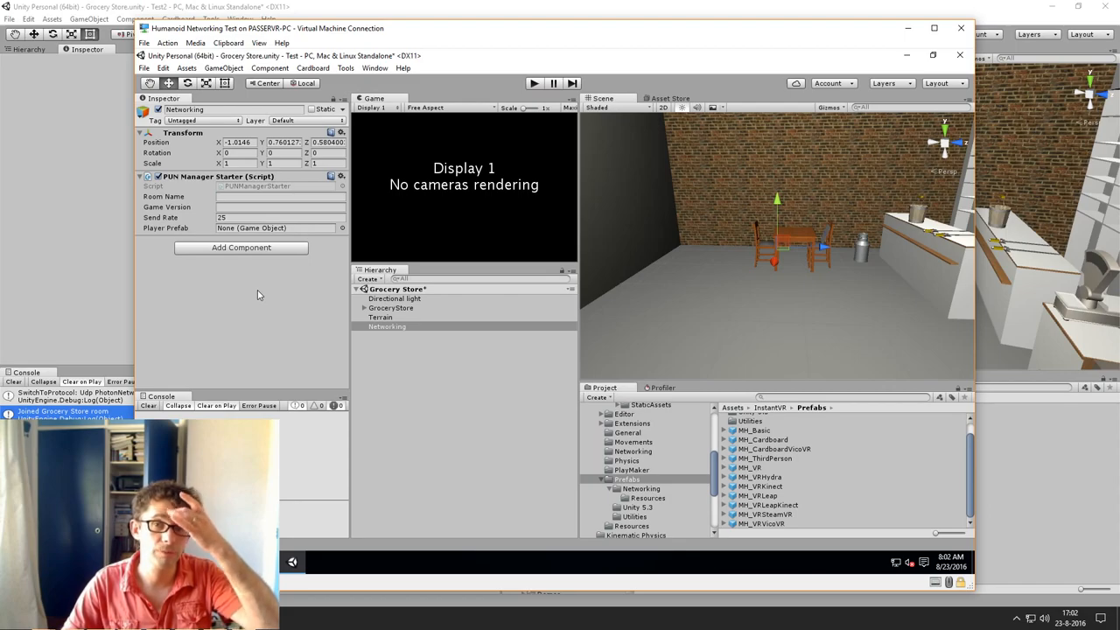
click(280, 196)
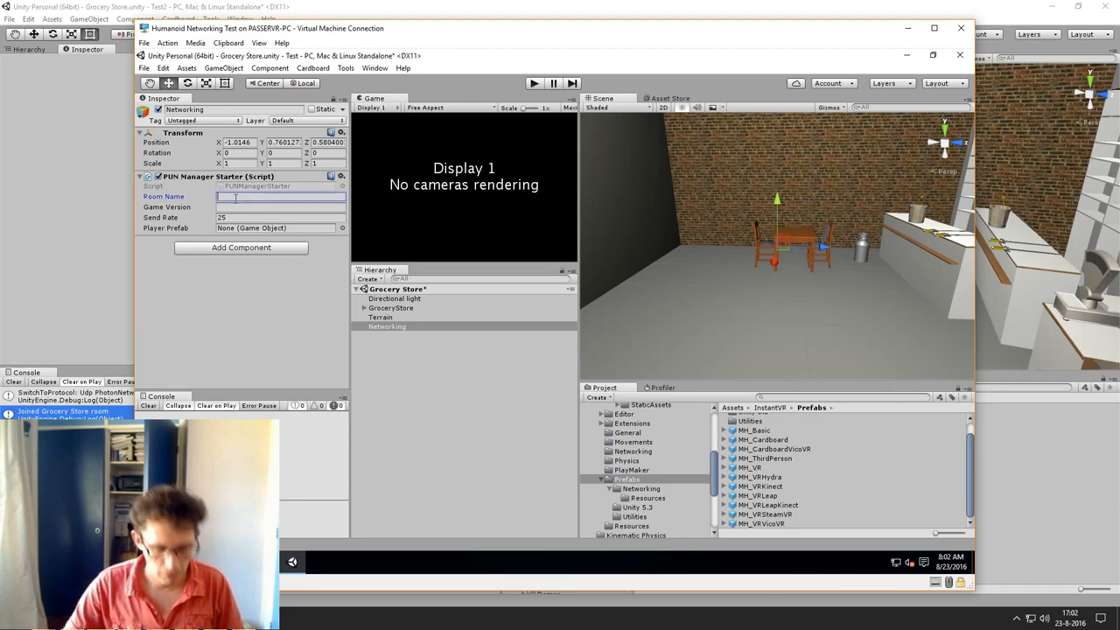
text(Grocery Store)
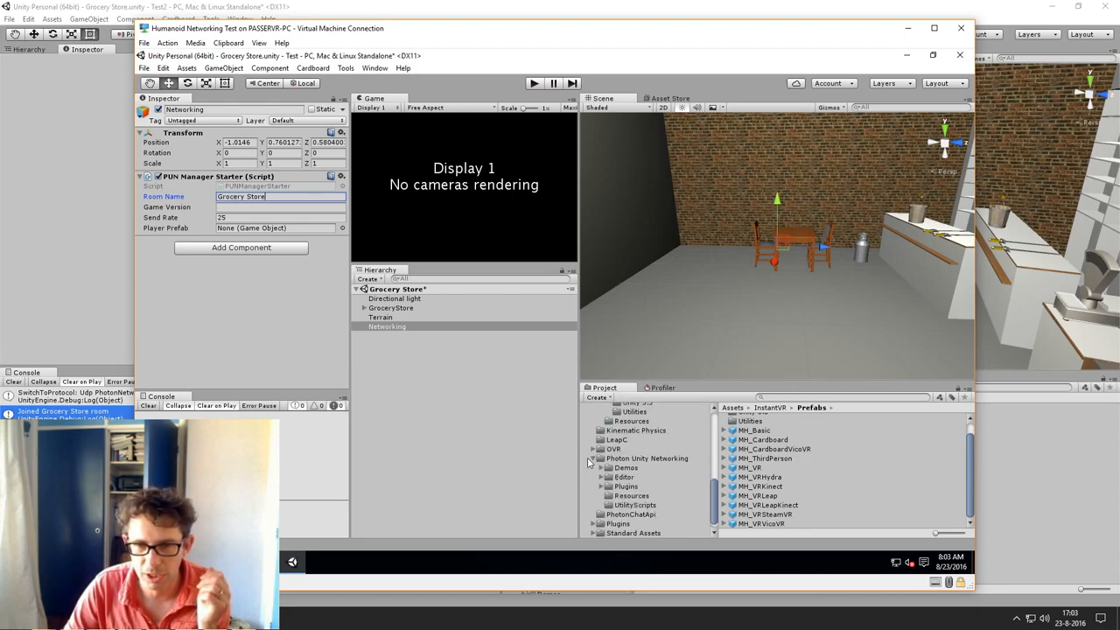
Confirm Room Name Grocery Store, set Game Version 1, and browse to InstantVR's Prefabs folder
click(627, 409)
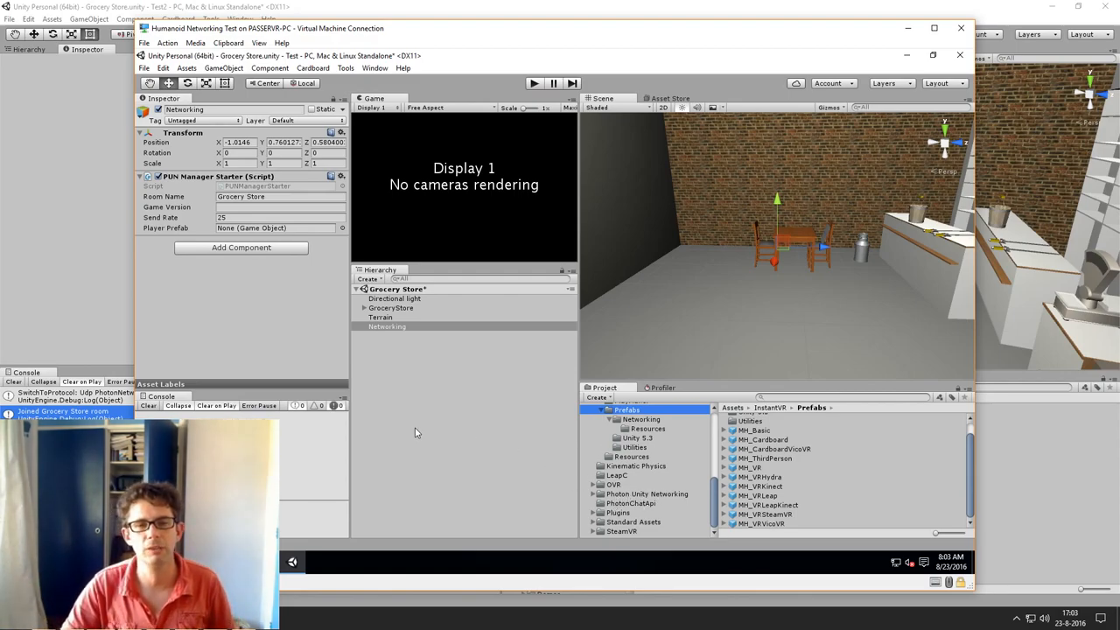
click(389, 327)
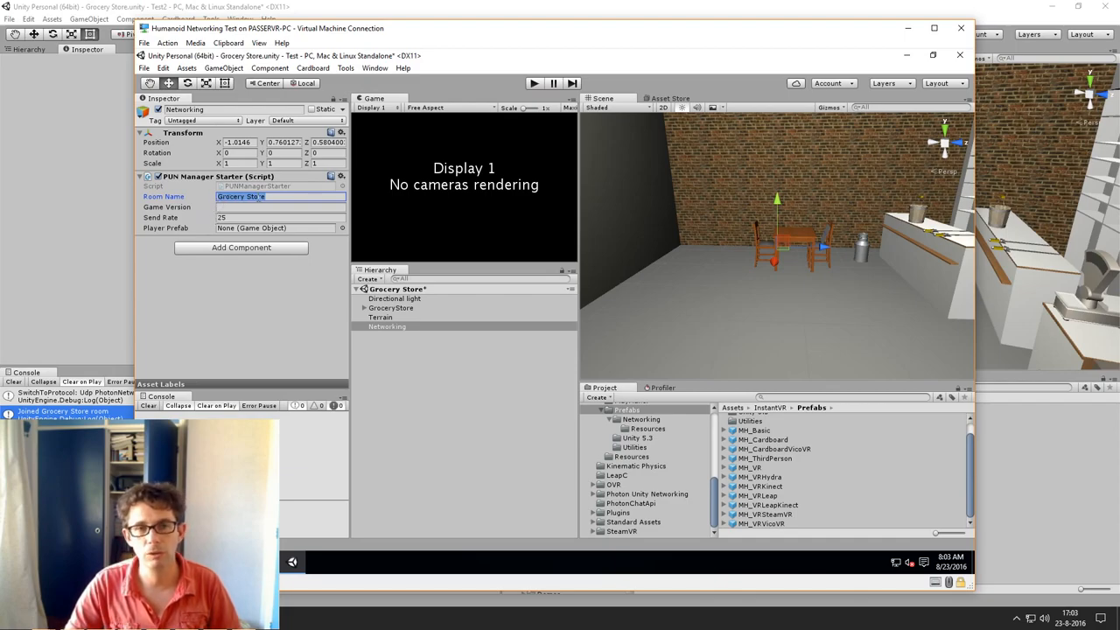
click(280, 207)
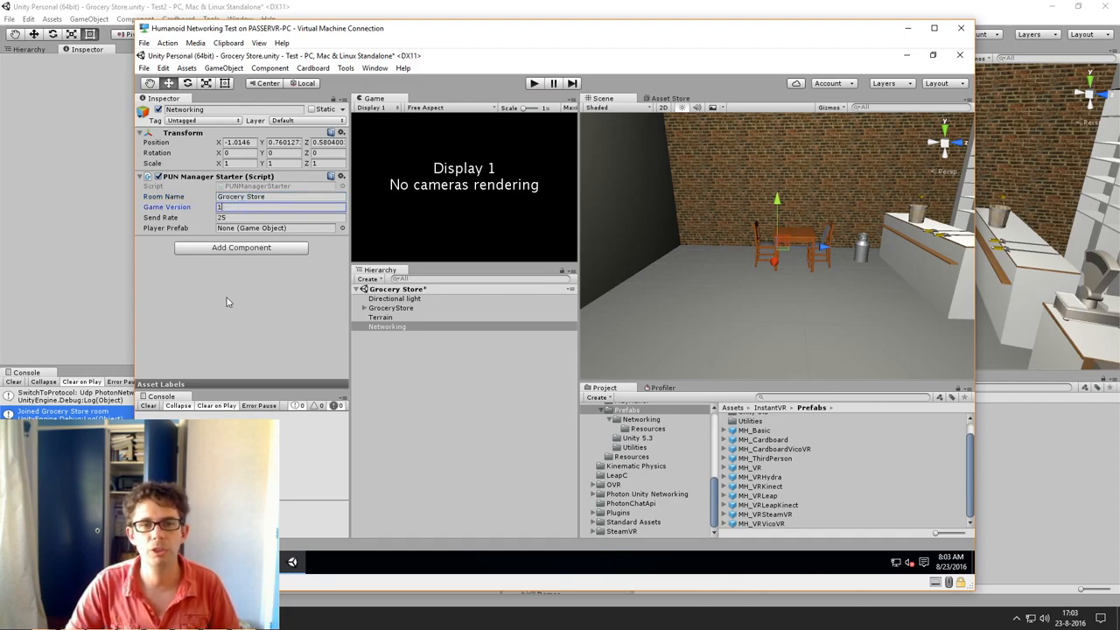
click(276, 227)
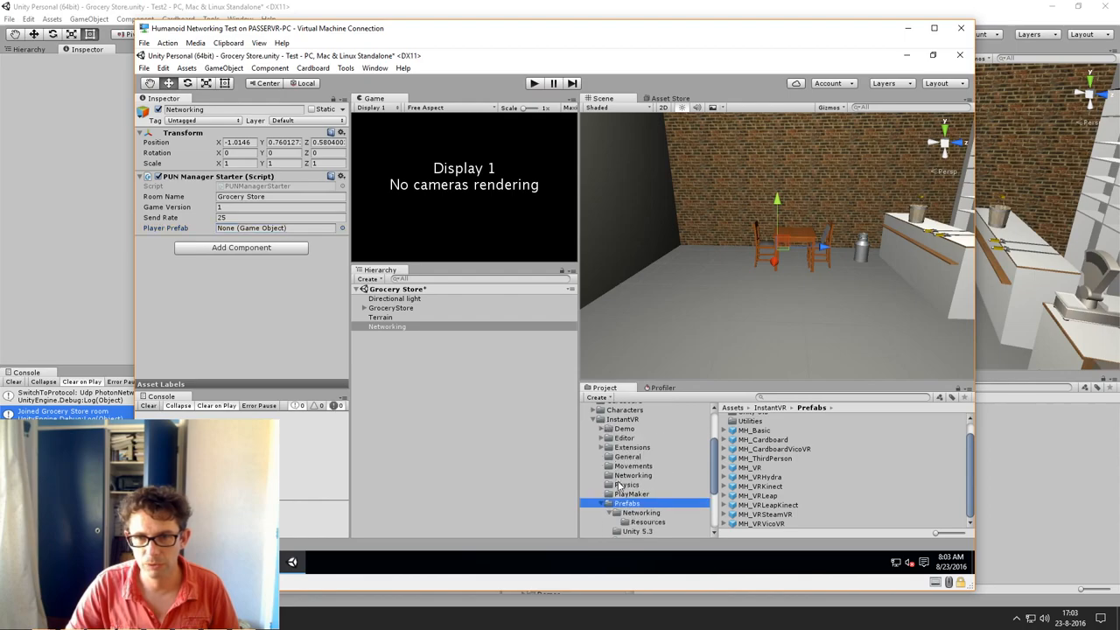
Select NM_VR_Photon in Networking Resources and start the second client playing
click(647, 522)
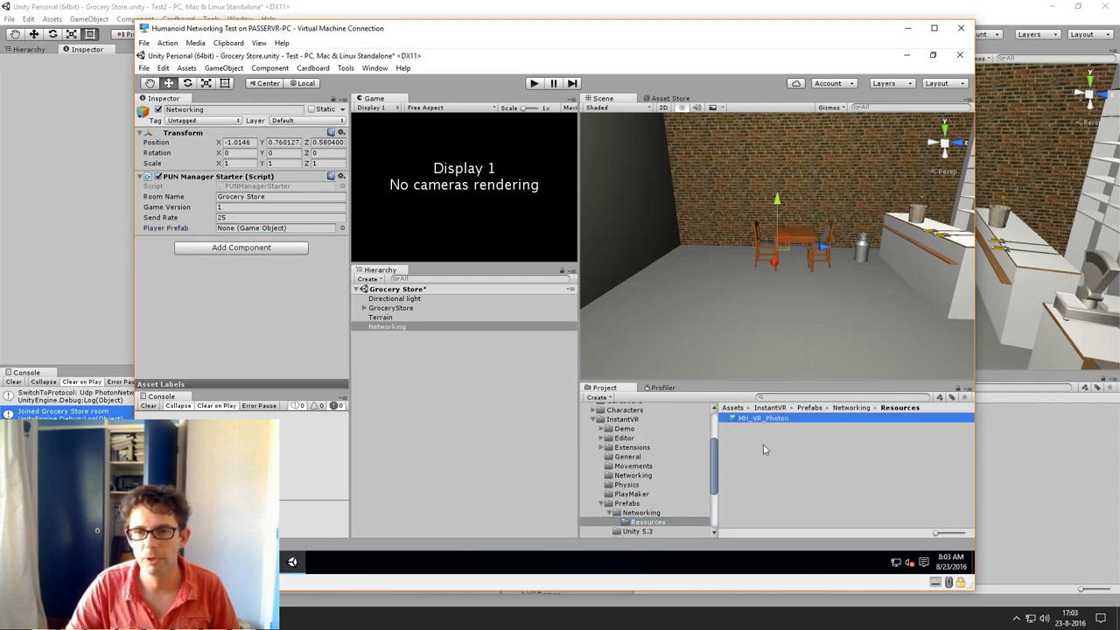
click(276, 227)
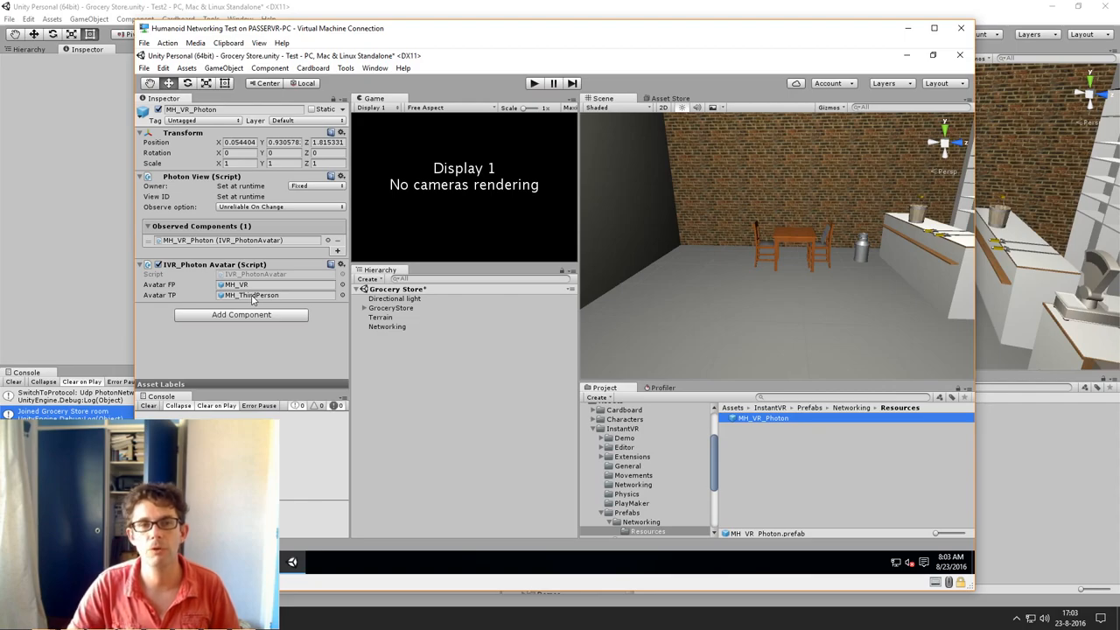
click(140, 177)
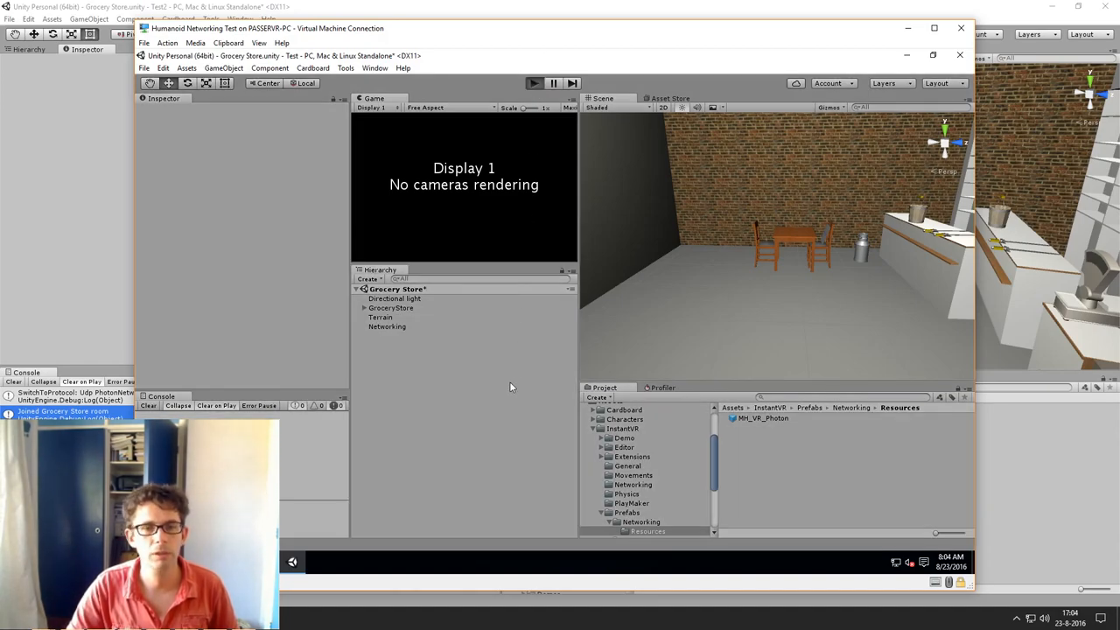
Play the host editor again and place the Hyper-V window beside it to compare both avatars
click(534, 83)
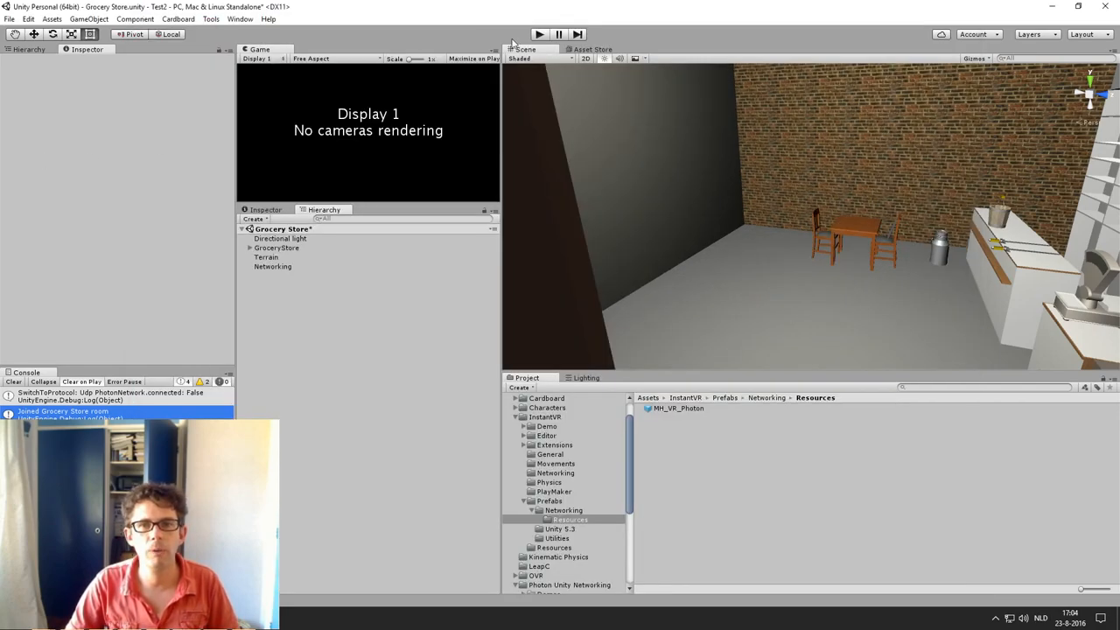
click(539, 33)
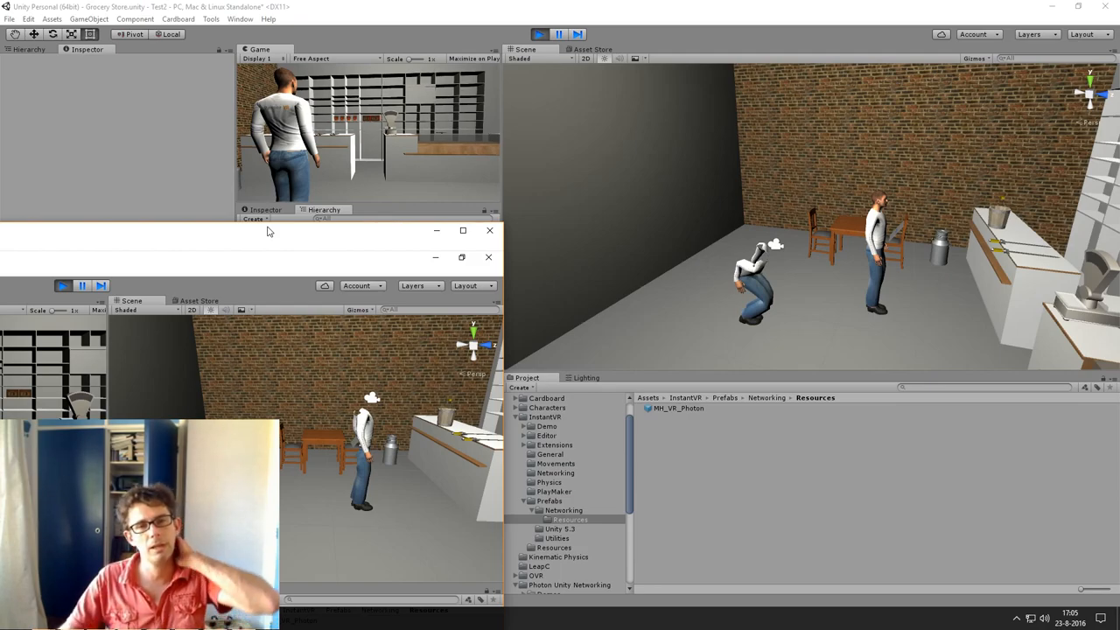
drag(269, 231, 280, 220)
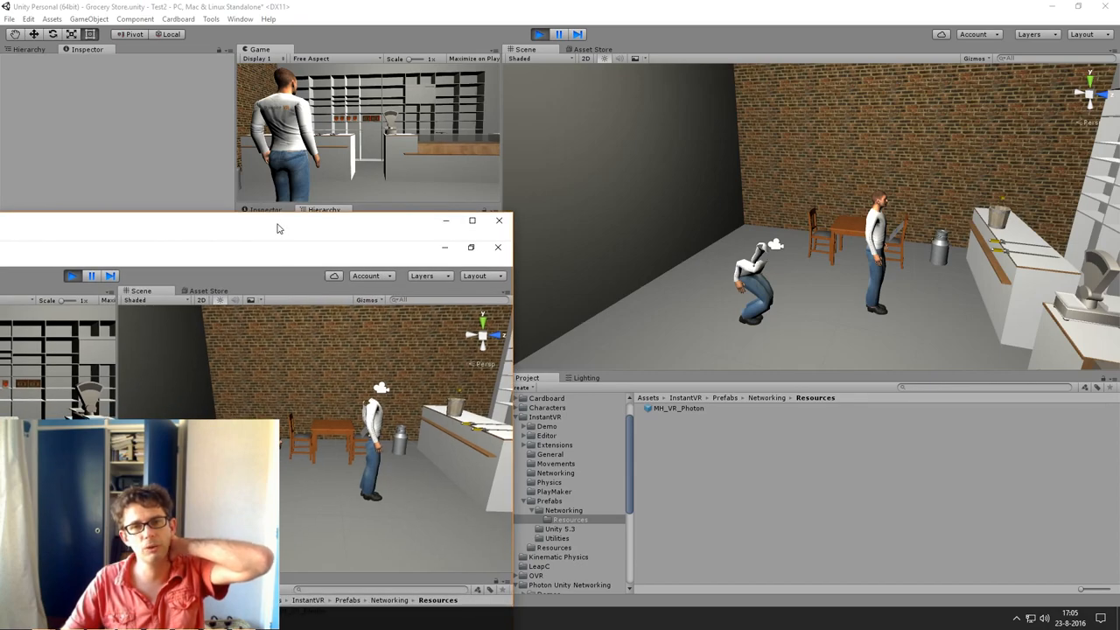